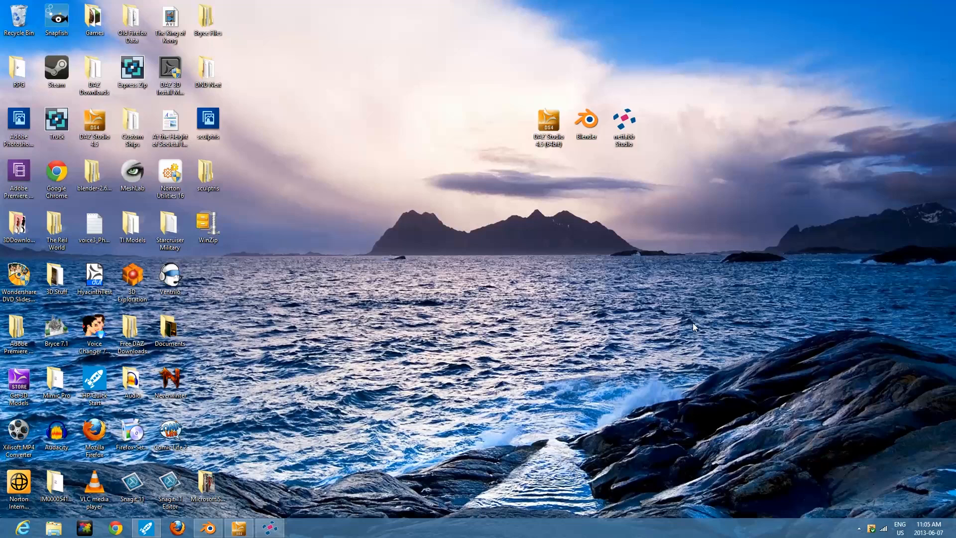
pyautogui.moveTo(539, 168)
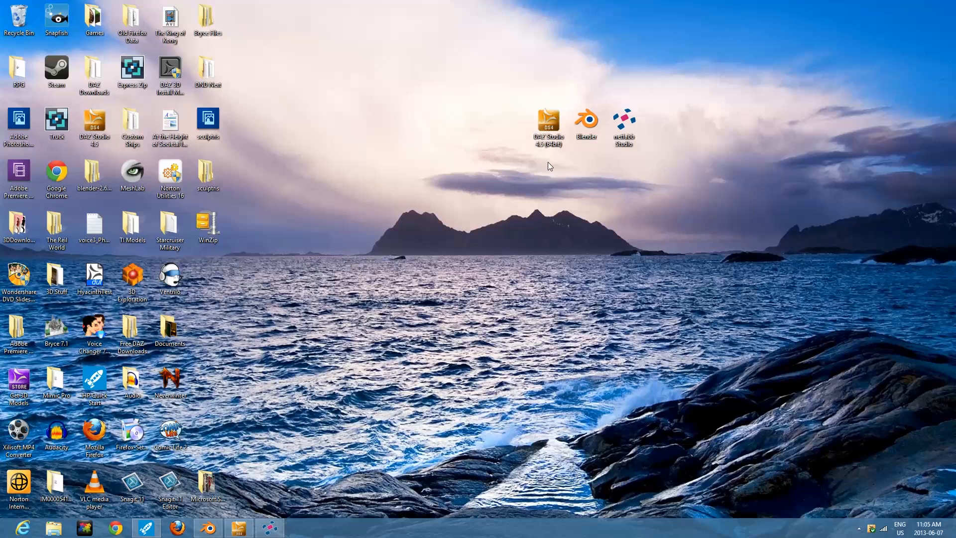
pyautogui.moveTo(550, 157)
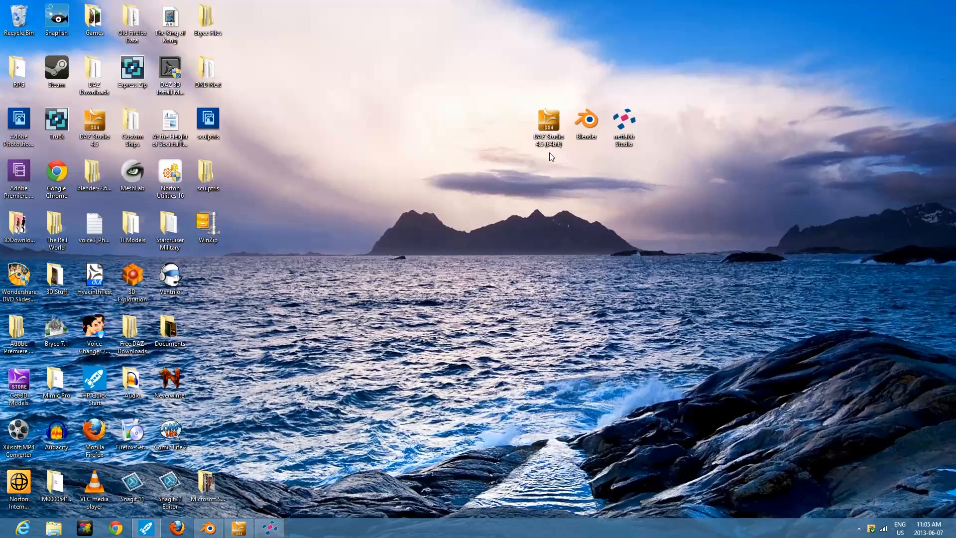
pyautogui.moveTo(590, 155)
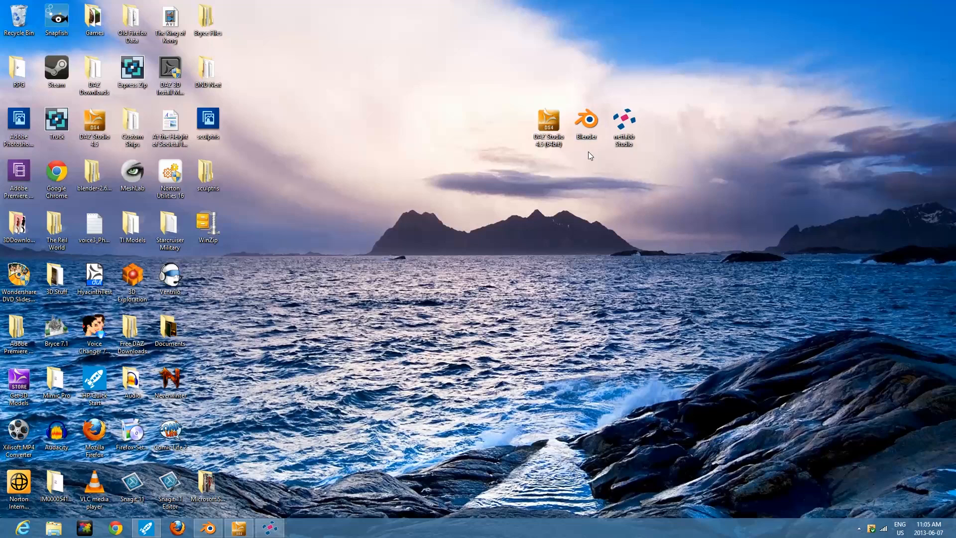
# Step: Restore the DAZ Studio window showing the default Genesis figure in T-pose
pyautogui.click(623, 121)
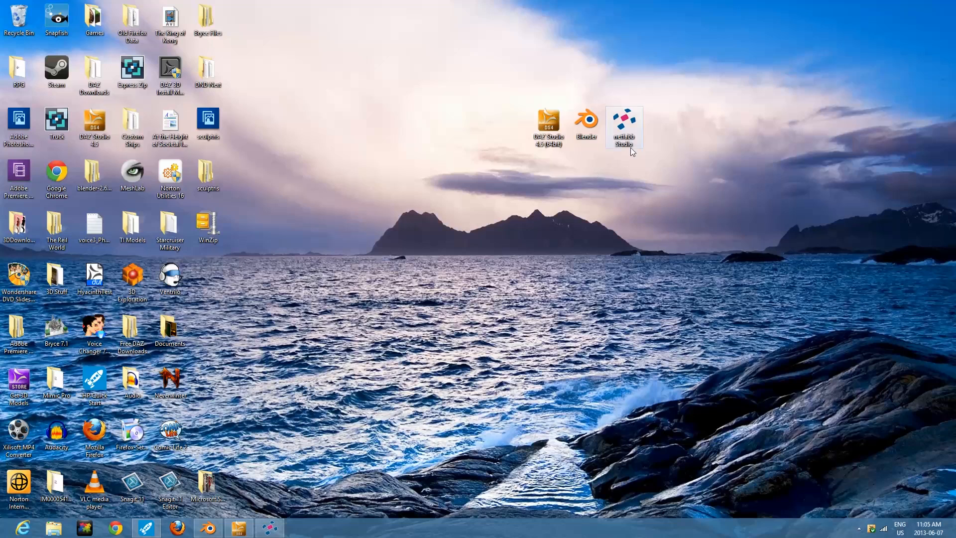
pyautogui.moveTo(479, 179)
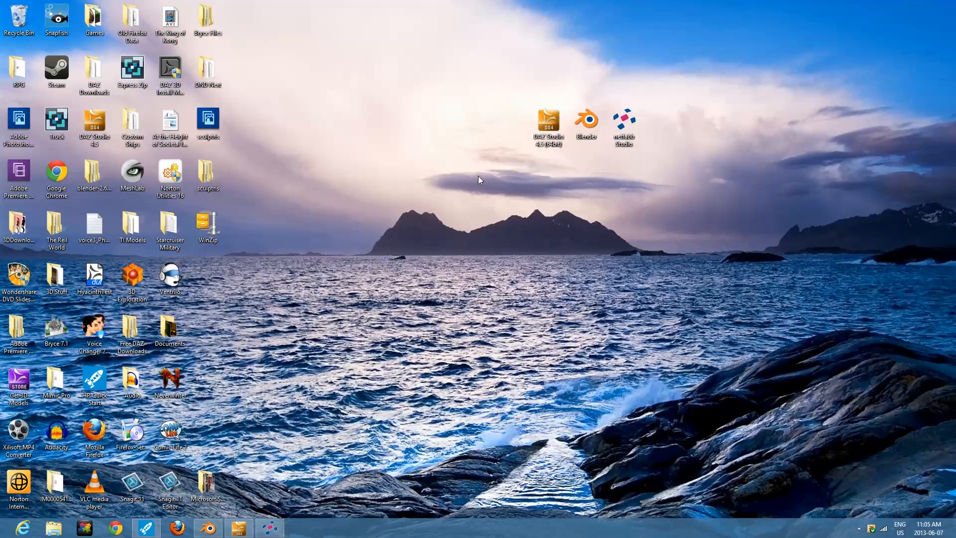
pyautogui.moveTo(720, 173)
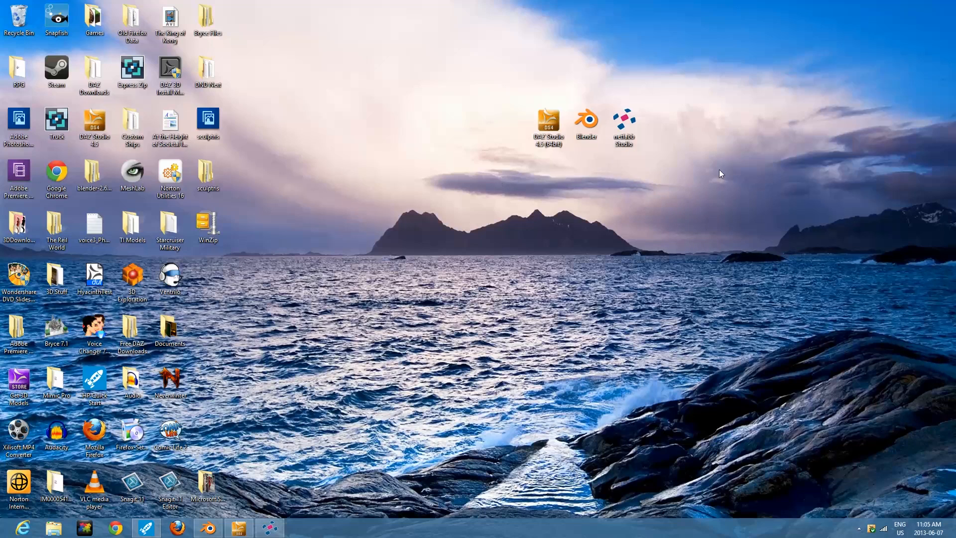
pyautogui.moveTo(617, 185)
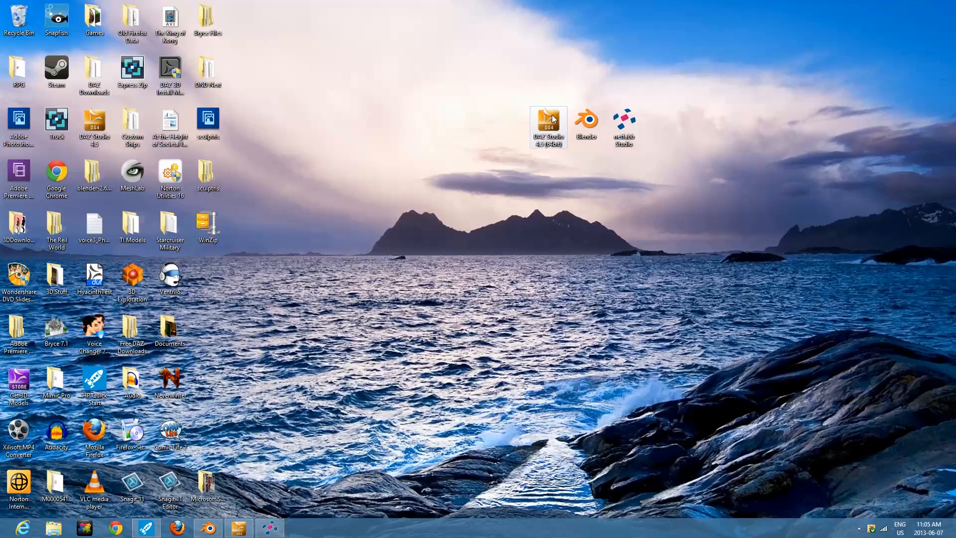
pyautogui.moveTo(525, 80)
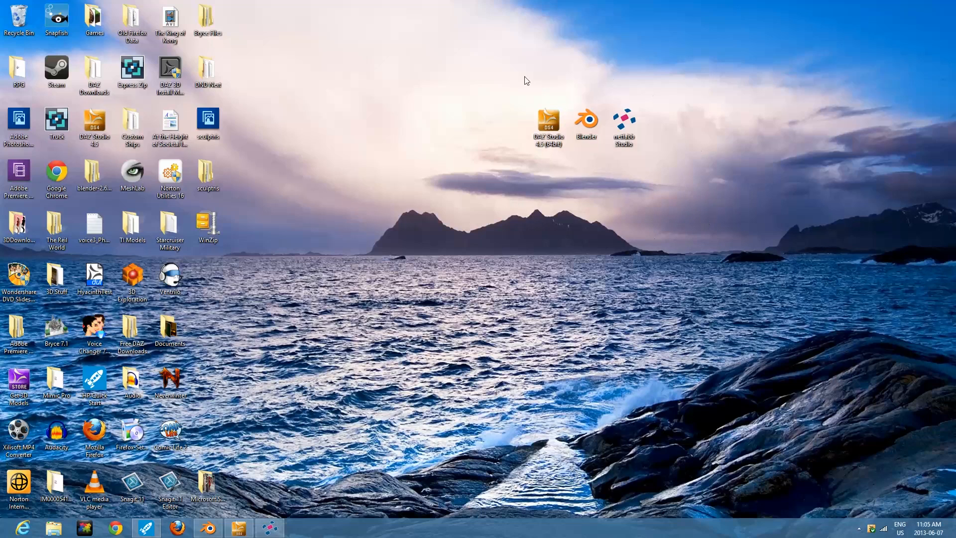
pyautogui.moveTo(266, 466)
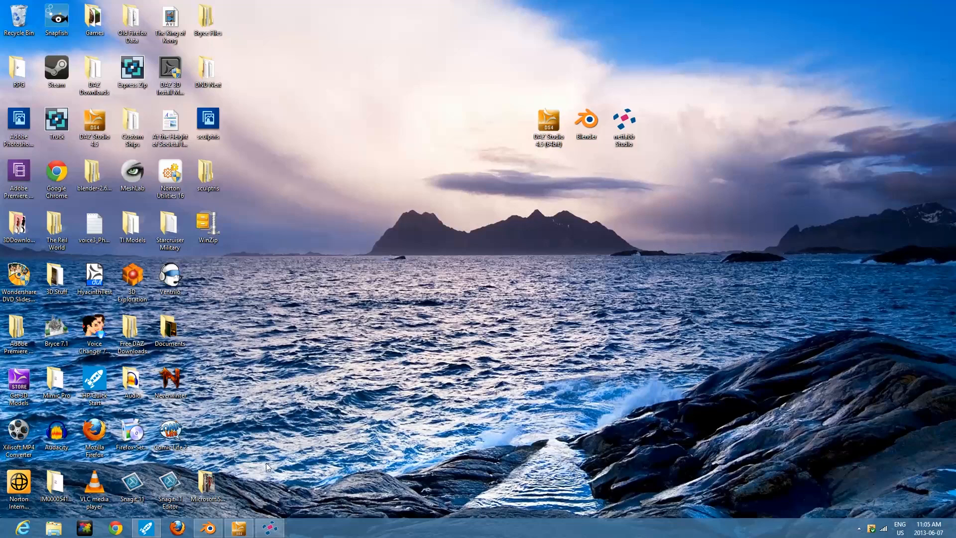
pyautogui.moveTo(352, 420)
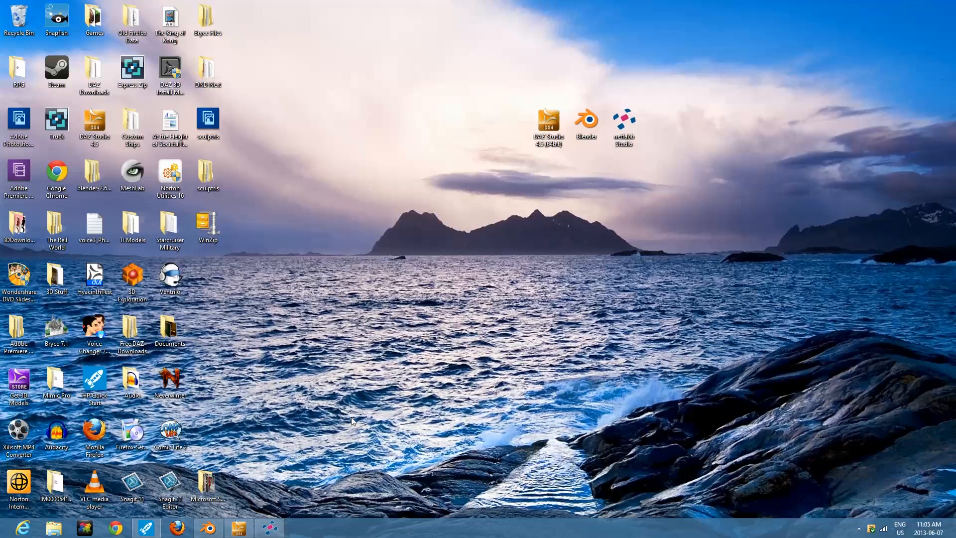
pyautogui.moveTo(316, 499)
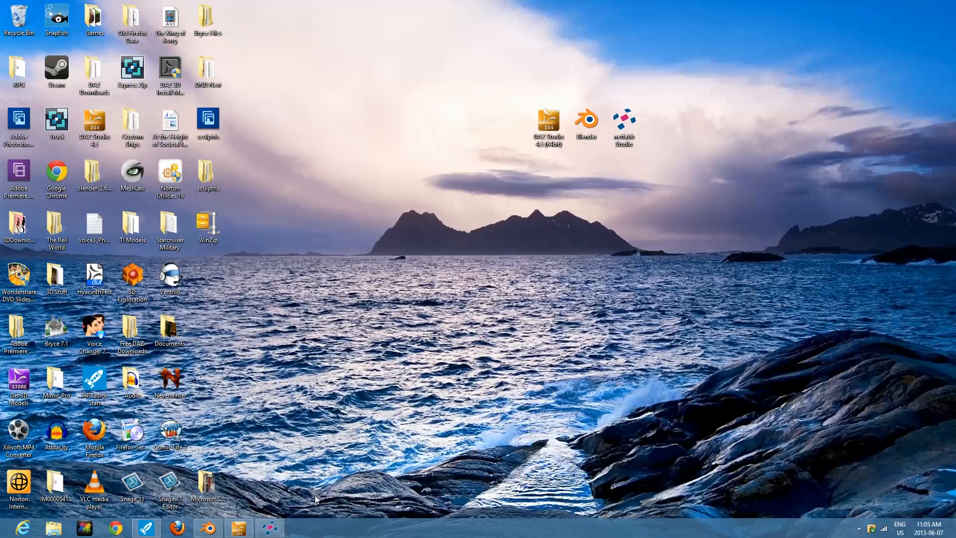
pyautogui.moveTo(238, 527)
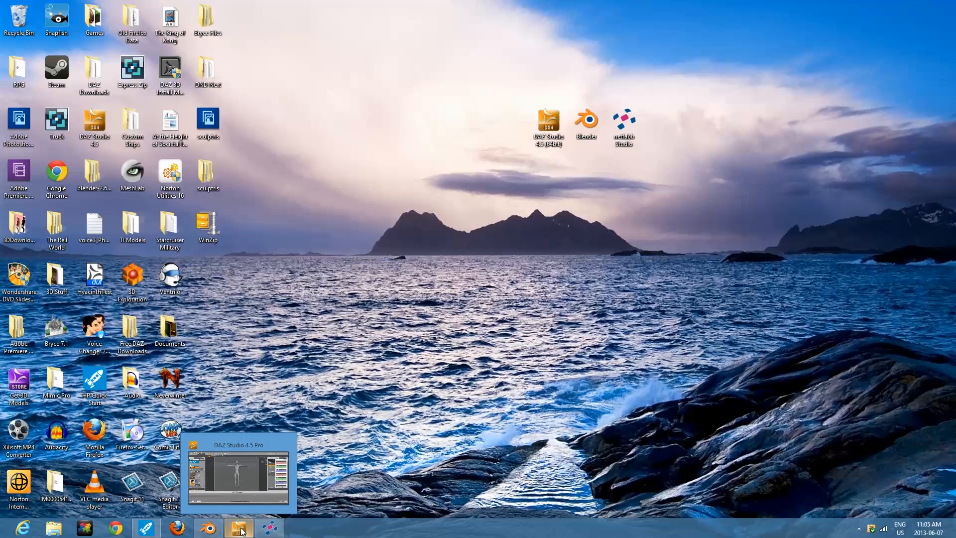
pyautogui.click(238, 528)
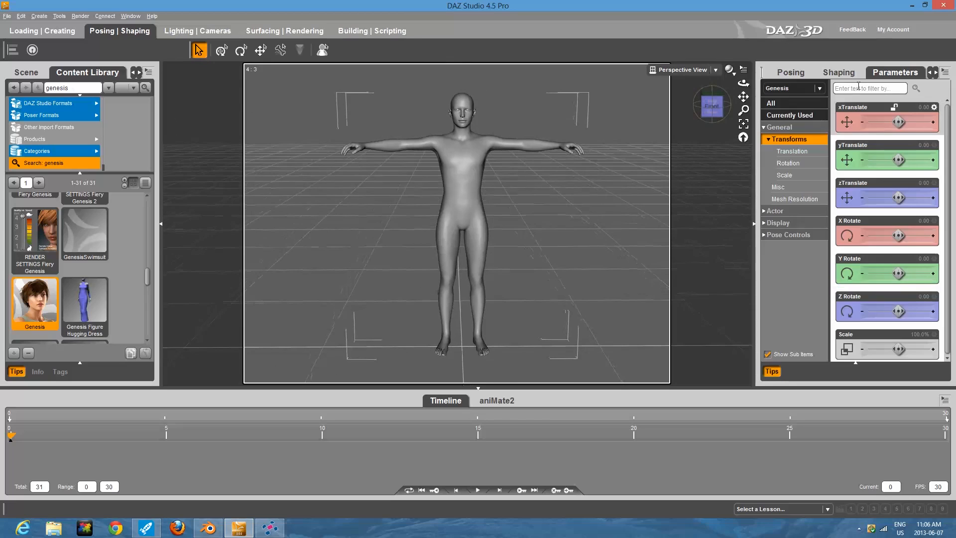
# Step: In the Shaping Editor's Actor morphs, set the Basic Female dial to 1.00
pyautogui.click(838, 71)
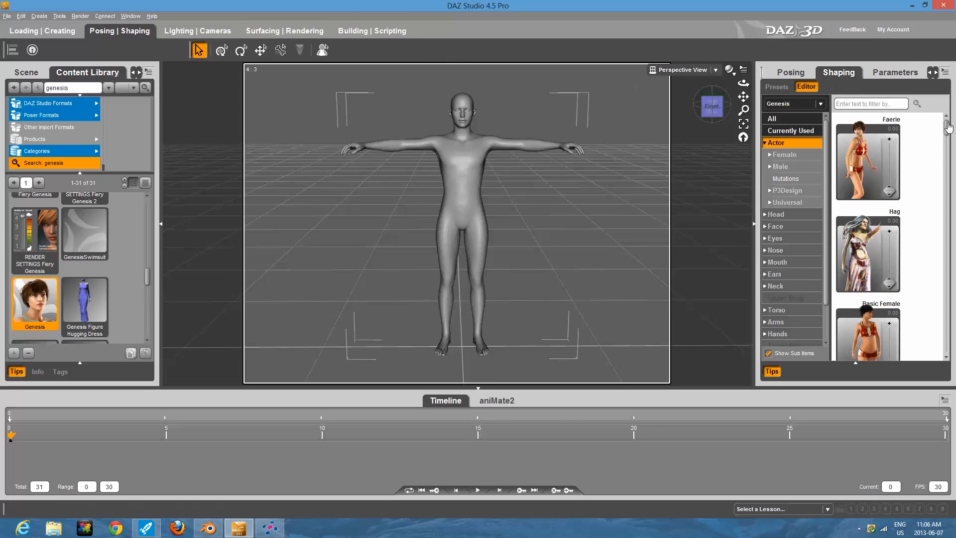
pyautogui.scroll(-3)
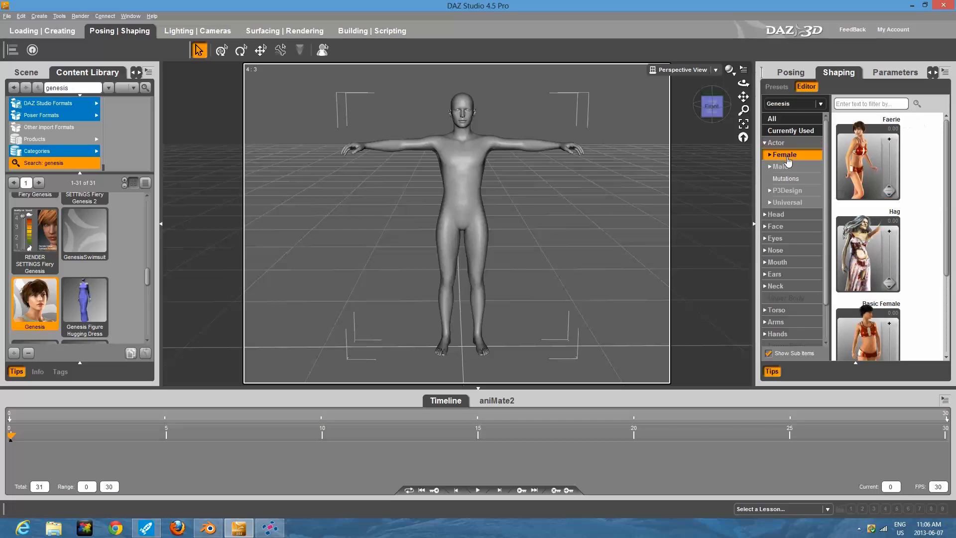
pyautogui.click(775, 214)
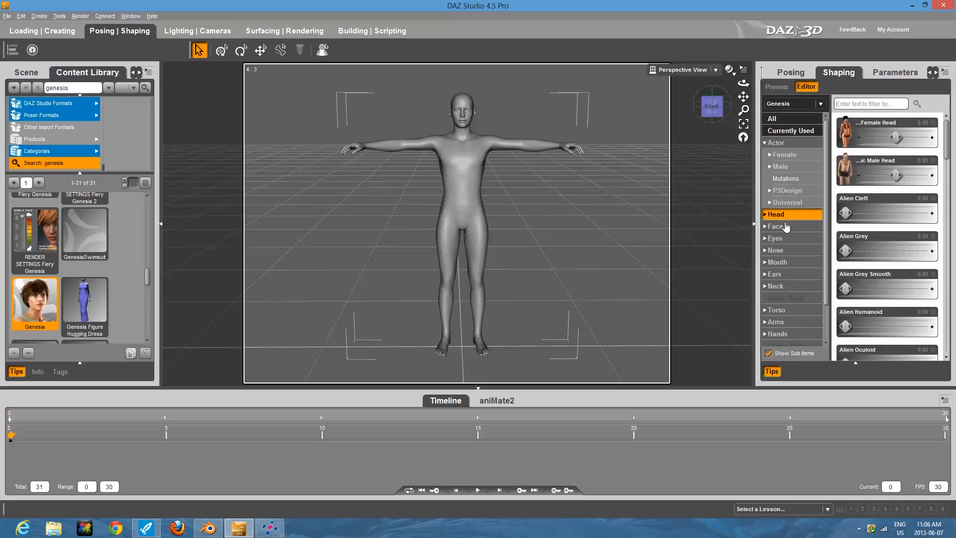
pyautogui.click(776, 142)
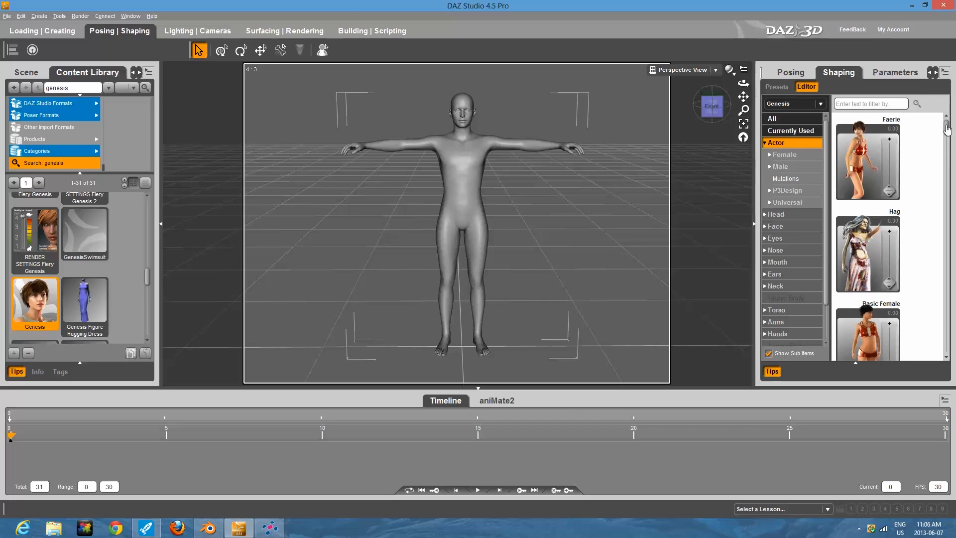
pyautogui.scroll(-3)
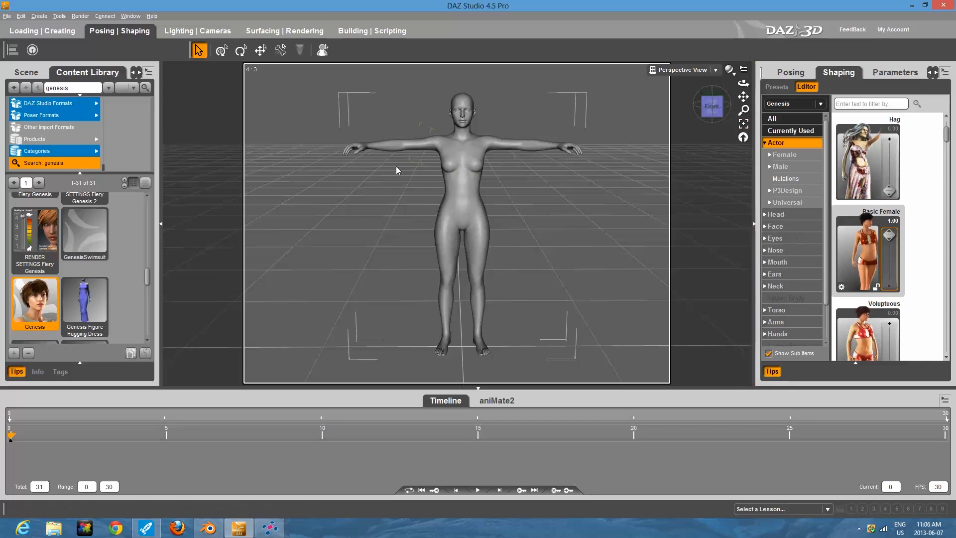
pyautogui.moveTo(784, 219)
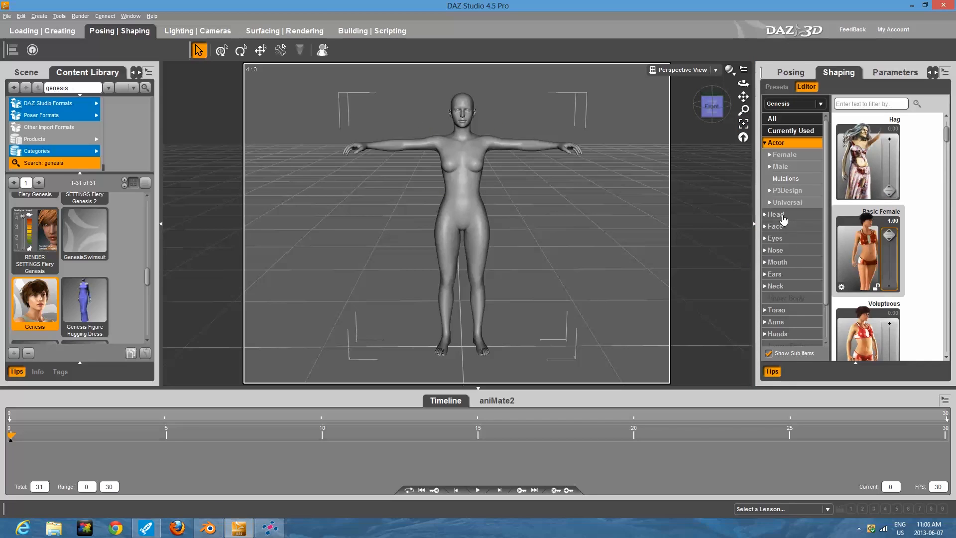
# Step: In the Head morph category, set the Female Head dial to 0.71
pyautogui.click(776, 214)
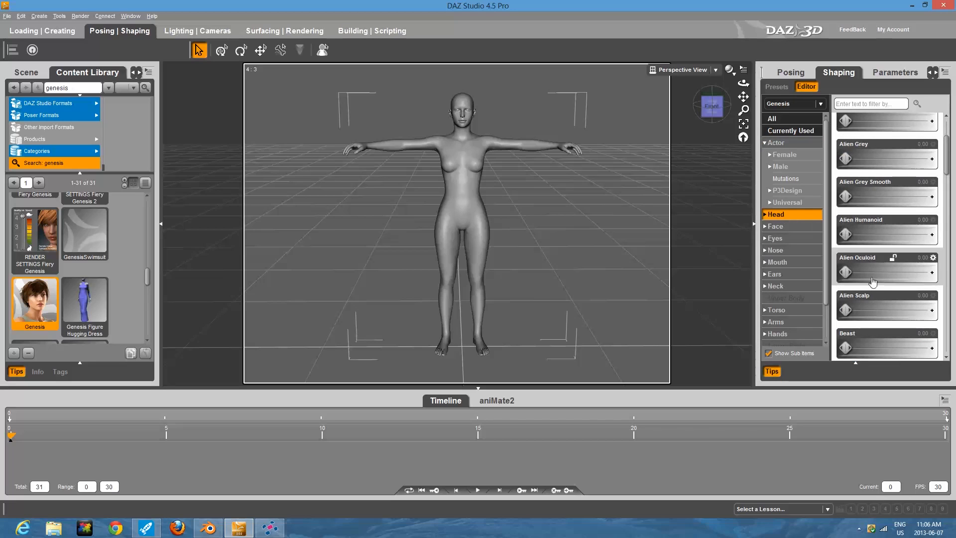
pyautogui.moveTo(846, 348); pyautogui.dragTo(883, 347)
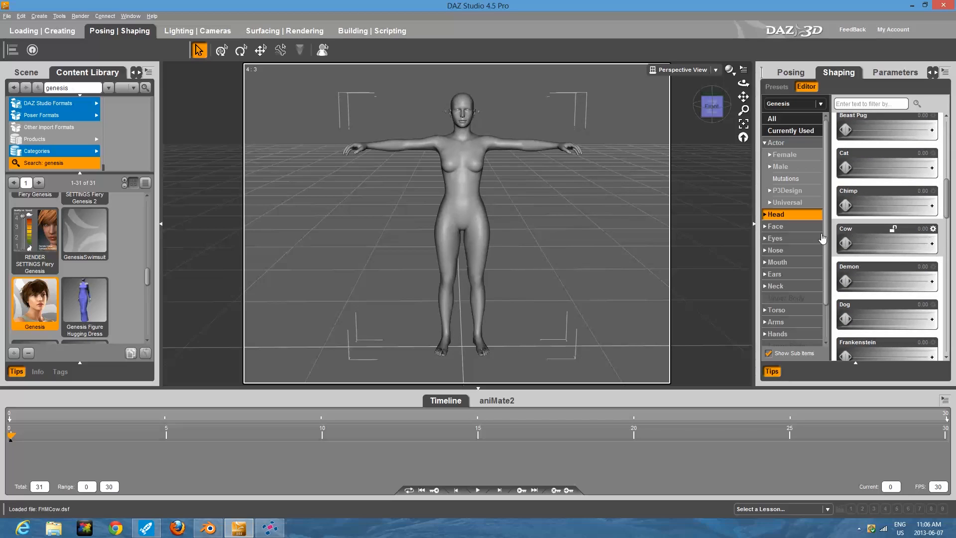
pyautogui.click(776, 250)
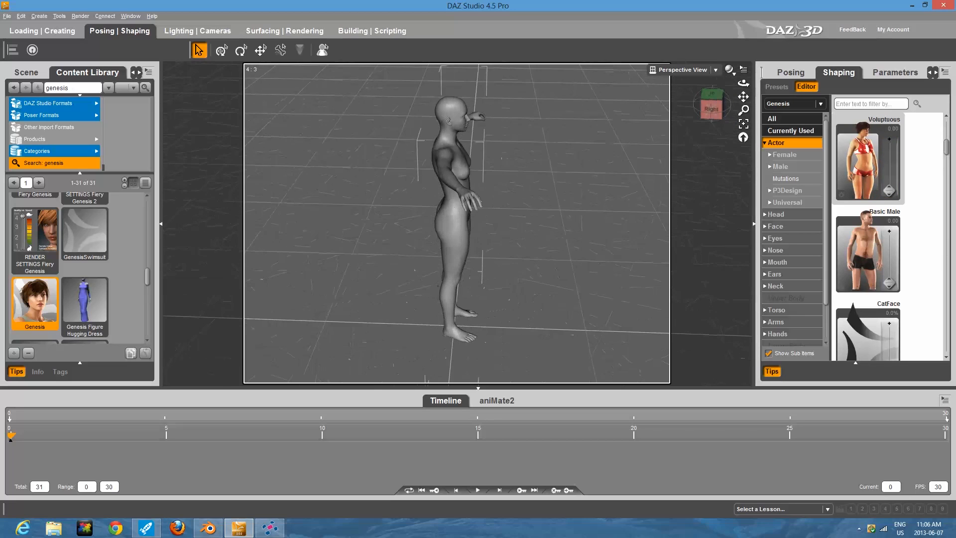
pyautogui.click(709, 103)
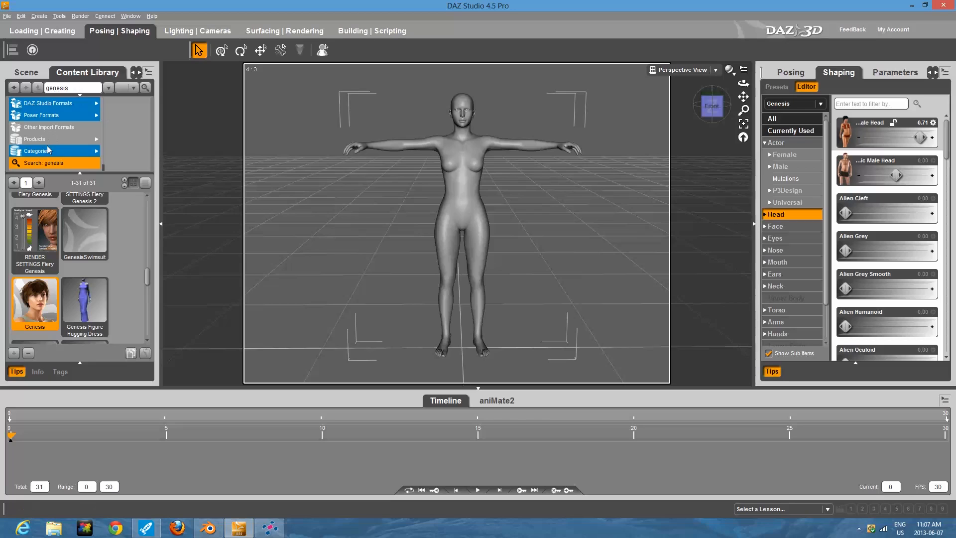
pyautogui.moveTo(73, 88)
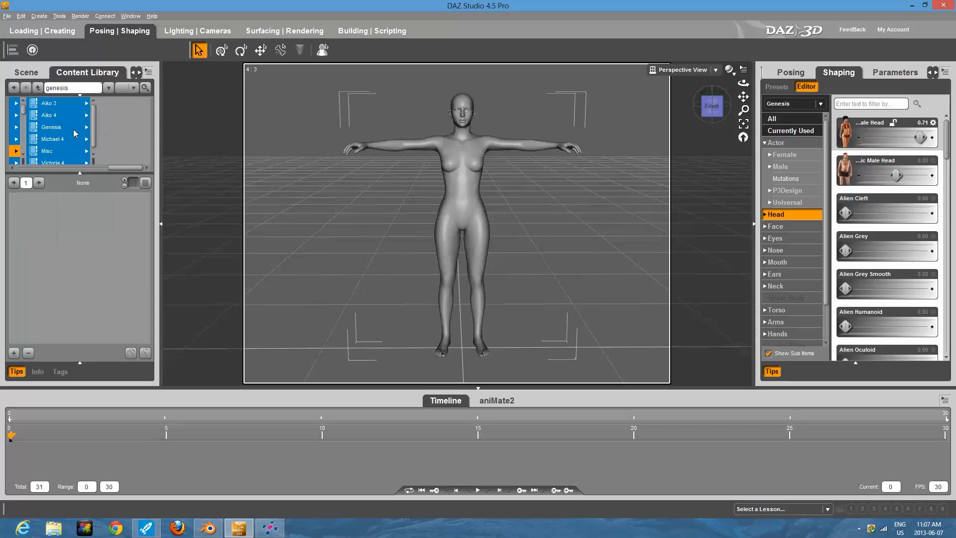
# Step: Load the GenMFD purple dress from Genesis > Morphing Fantasy Dress for Genesis onto the figure
pyautogui.click(51, 127)
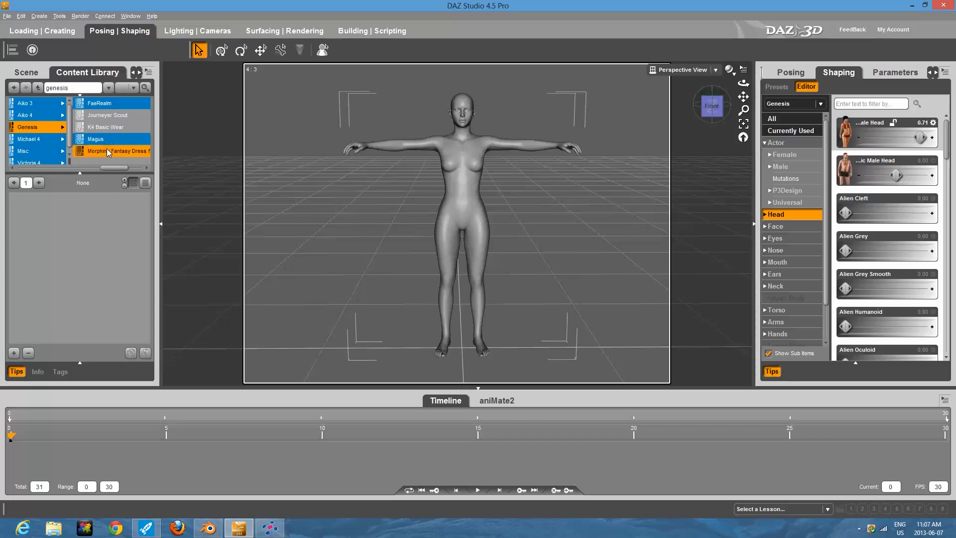
pyautogui.click(121, 150)
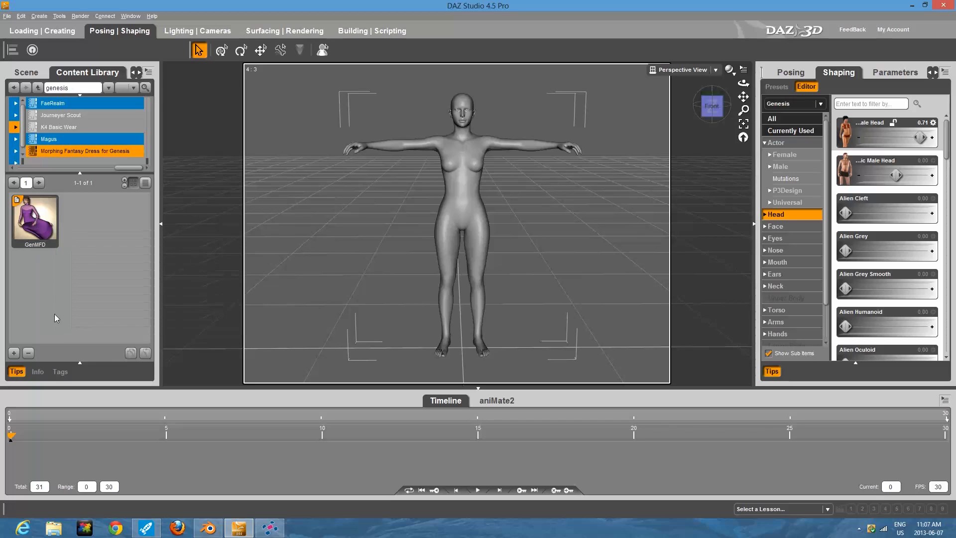
pyautogui.click(34, 216)
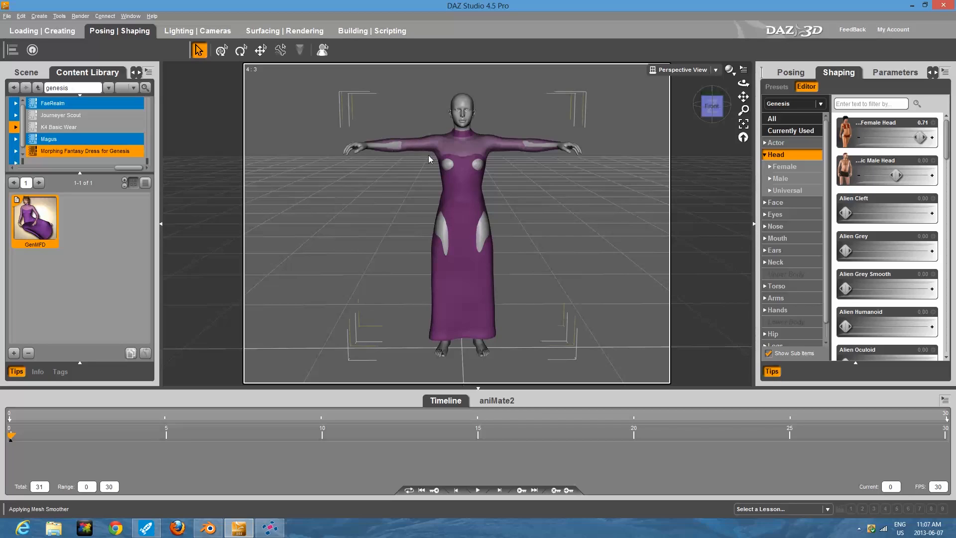
pyautogui.moveTo(499, 203)
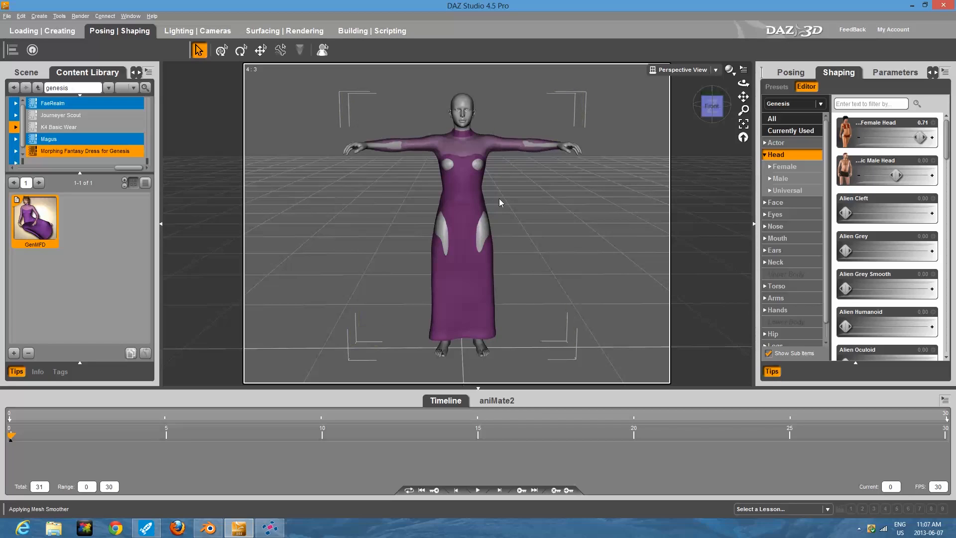
pyautogui.moveTo(463, 195)
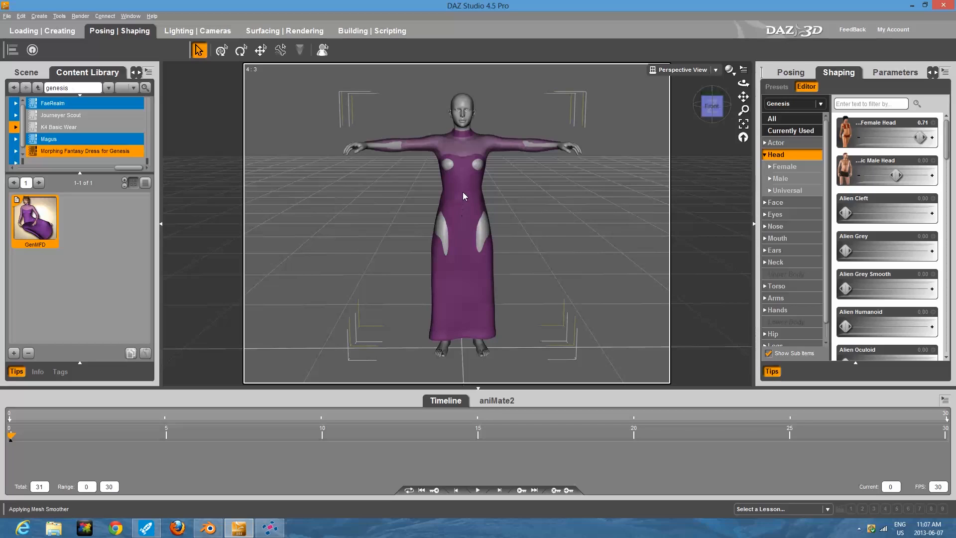
# Step: Fit the GenMFD dress to Genesis via Fit GenMFD To..., removing the skin poke-through
pyautogui.rightClick(463, 195)
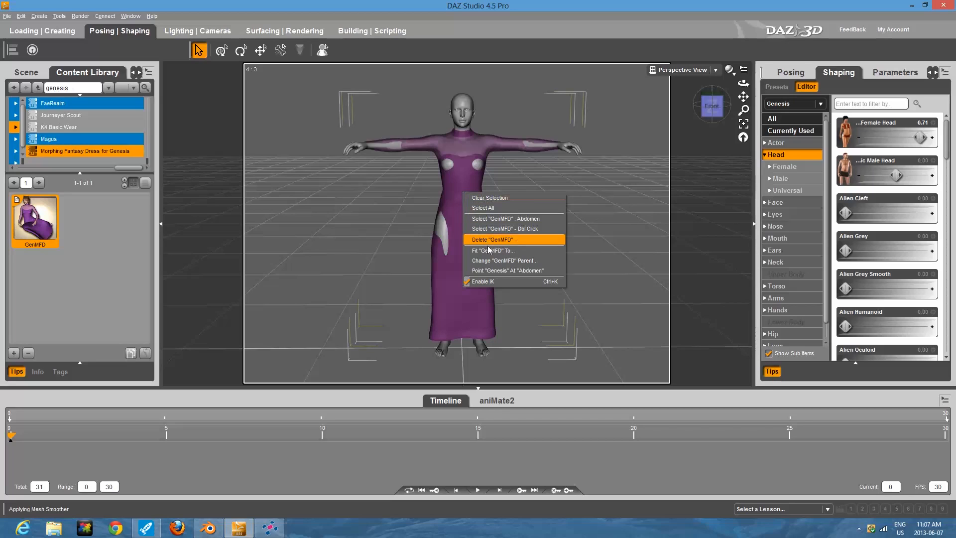
pyautogui.moveTo(500, 250)
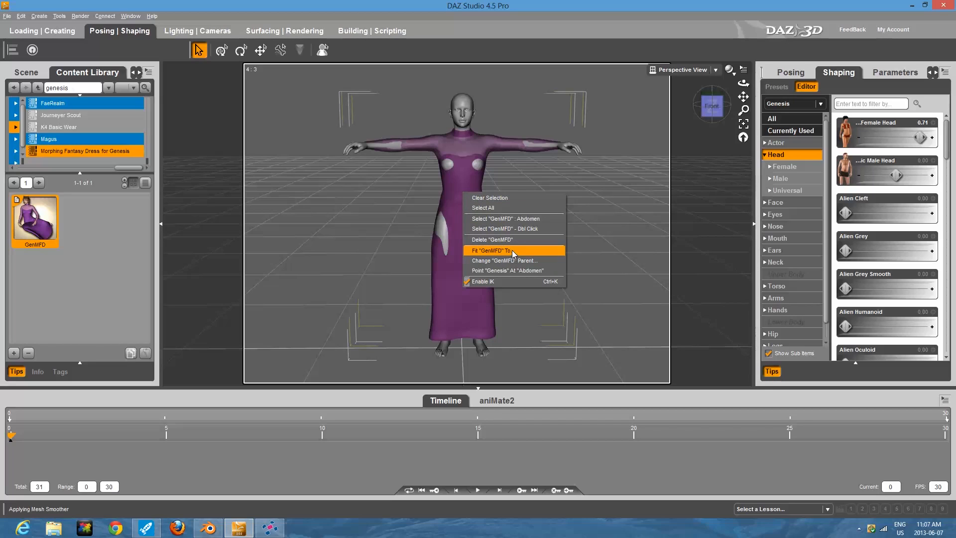
pyautogui.click(491, 250)
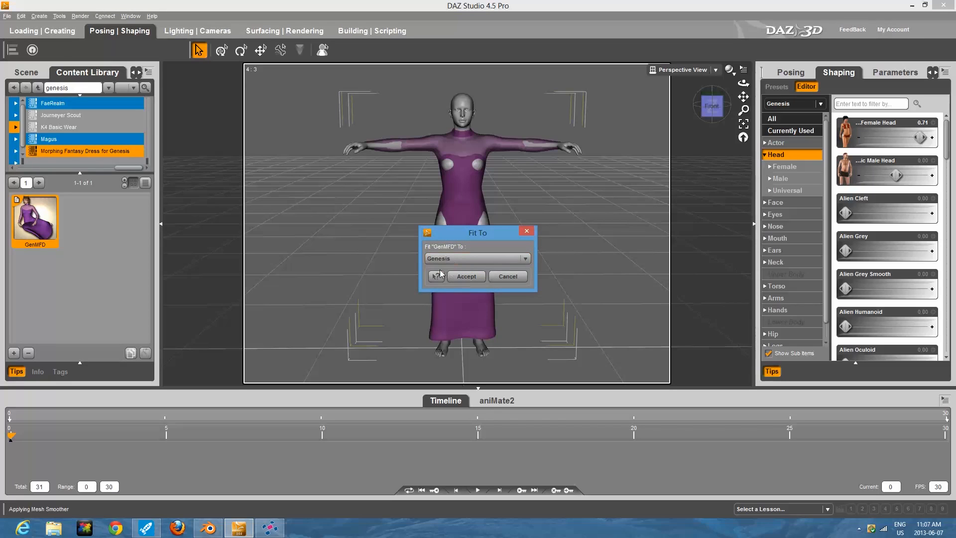
pyautogui.click(466, 276)
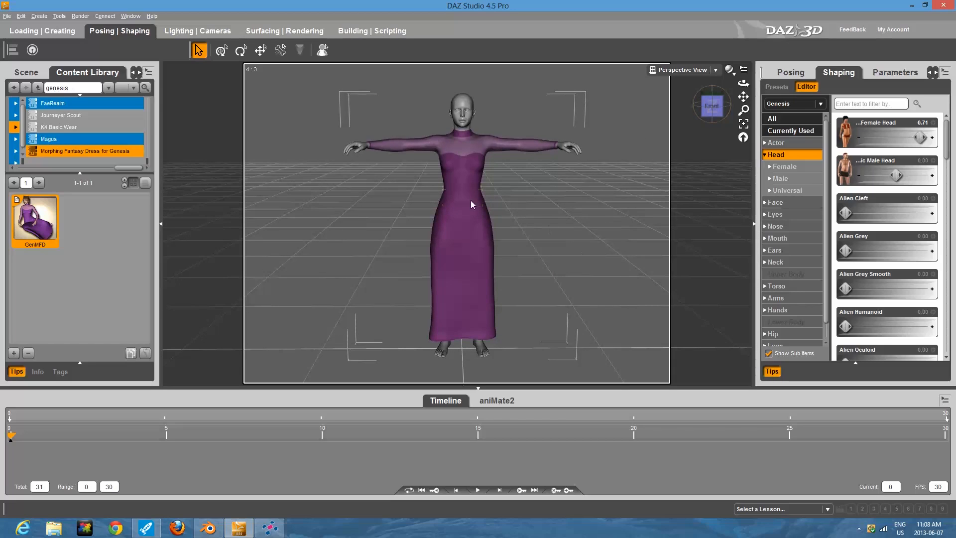
pyautogui.moveTo(531, 219)
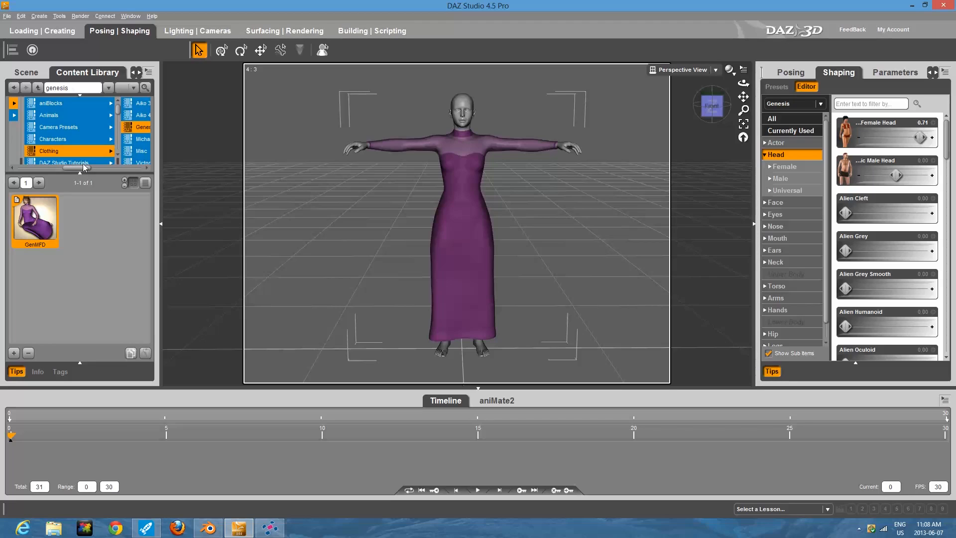
pyautogui.moveTo(80, 146)
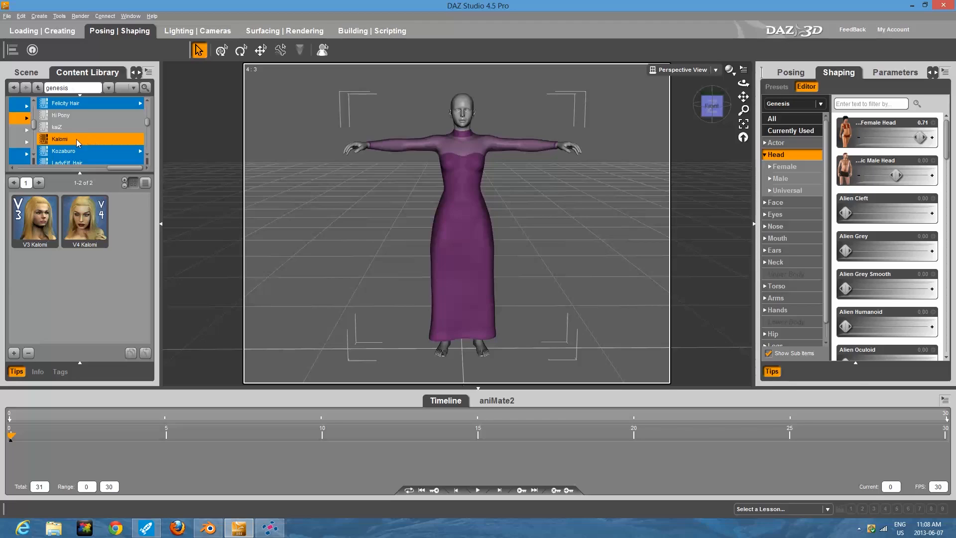
pyautogui.moveTo(77, 142)
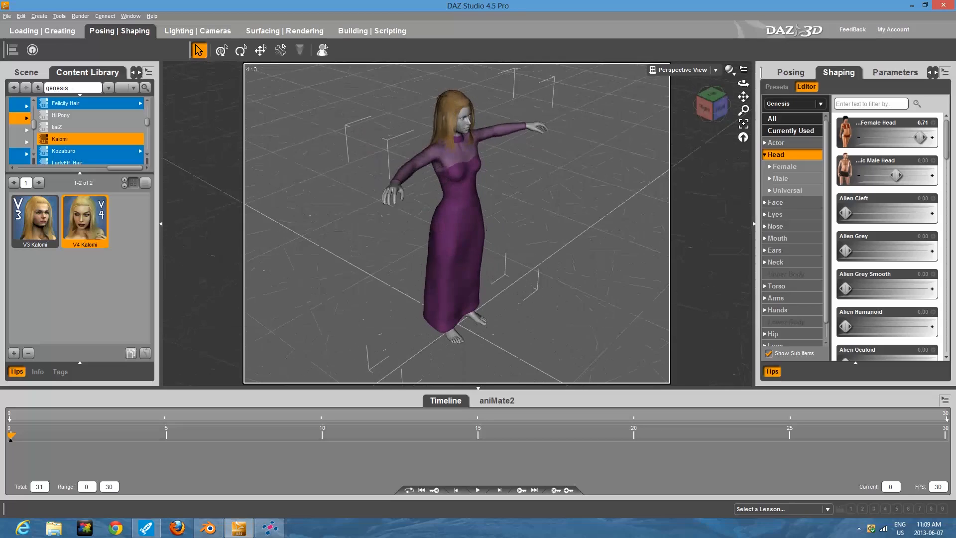
# Step: In the Surfacing workspace, select the Kalomi hair's surfaces
pyautogui.click(284, 31)
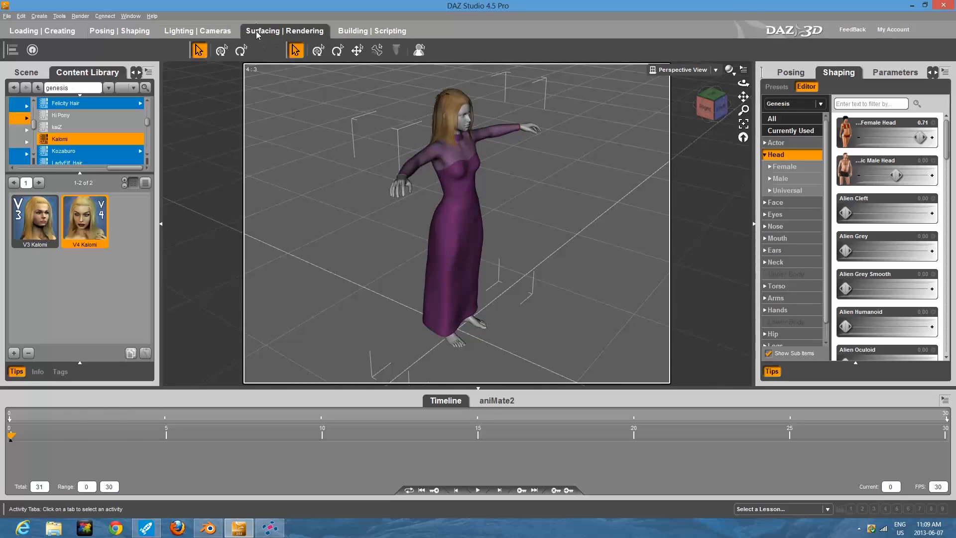
pyautogui.click(284, 31)
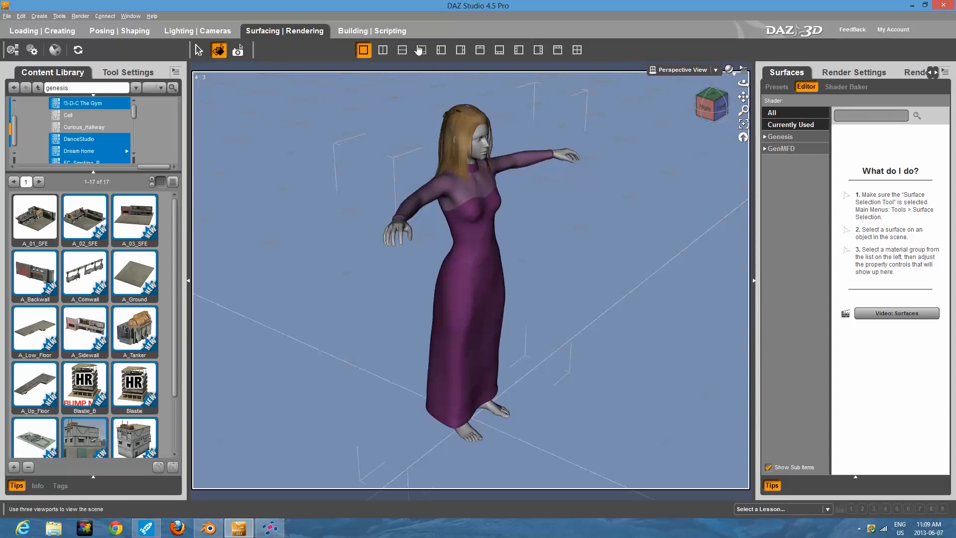
pyautogui.moveTo(407, 152)
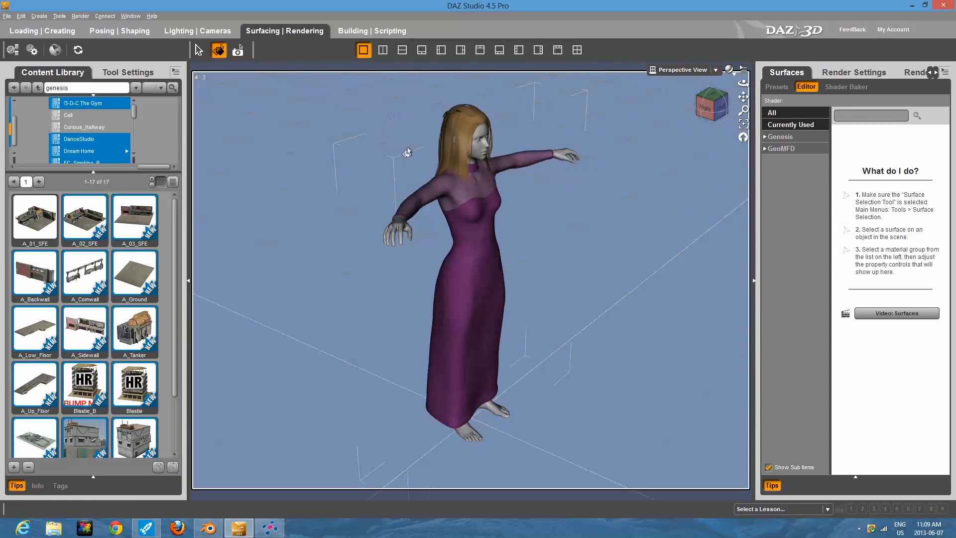
pyautogui.moveTo(586, 118)
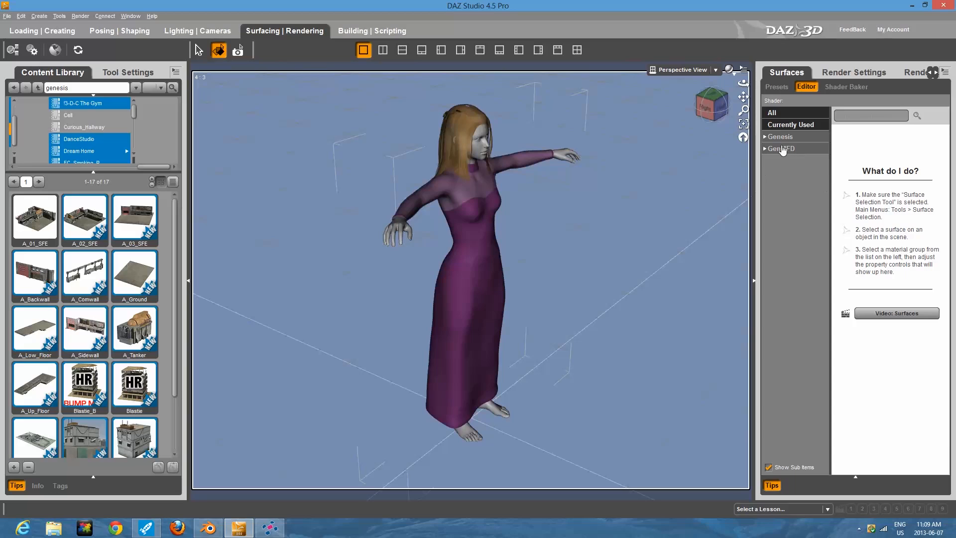
pyautogui.rightClick(469, 129)
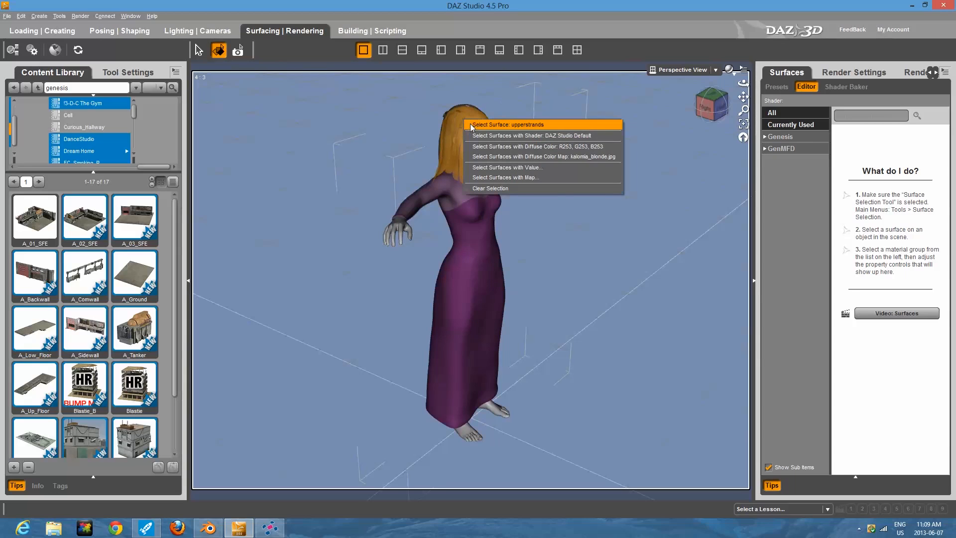
pyautogui.click(507, 124)
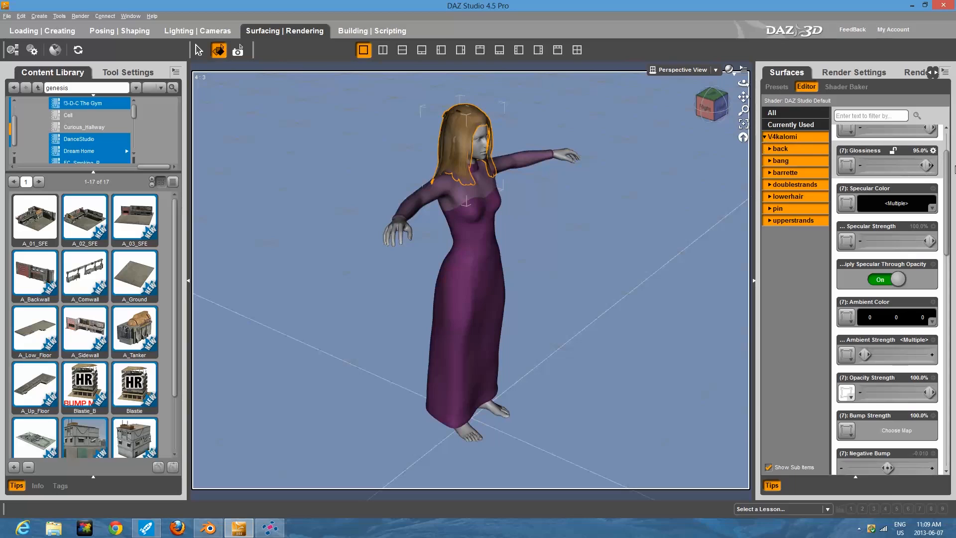
pyautogui.scroll(3)
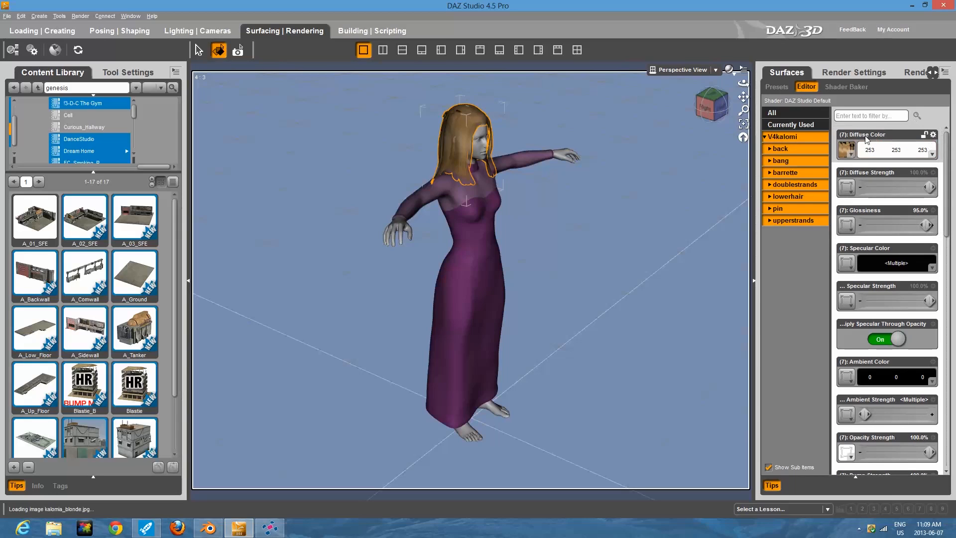
# Step: Set the hair's Diffuse Color map to None and return to the Posing workspace
pyautogui.click(846, 149)
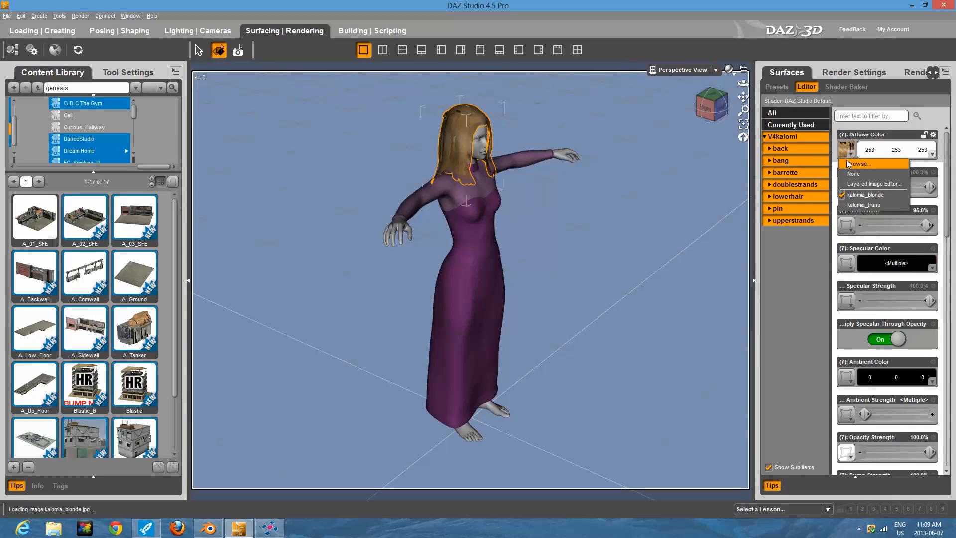
pyautogui.click(854, 174)
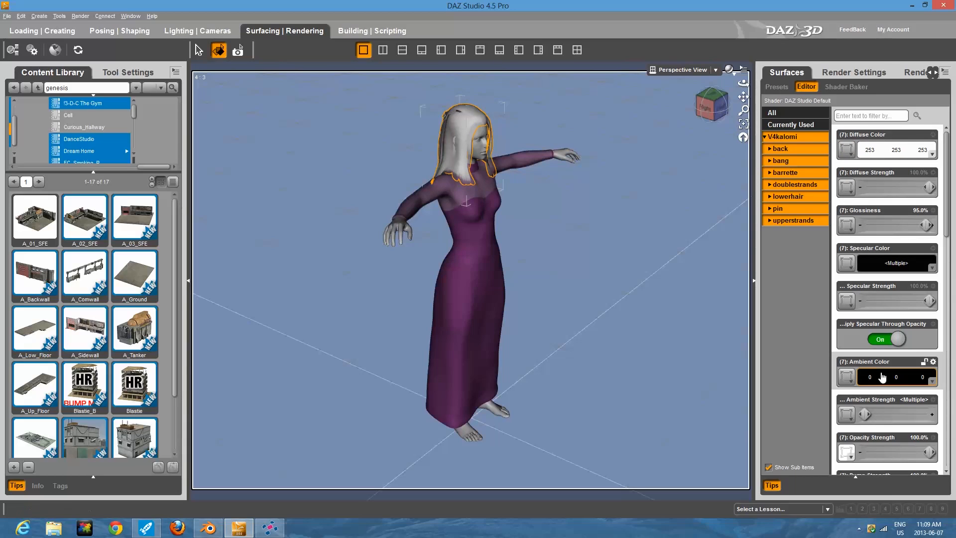
pyautogui.click(846, 452)
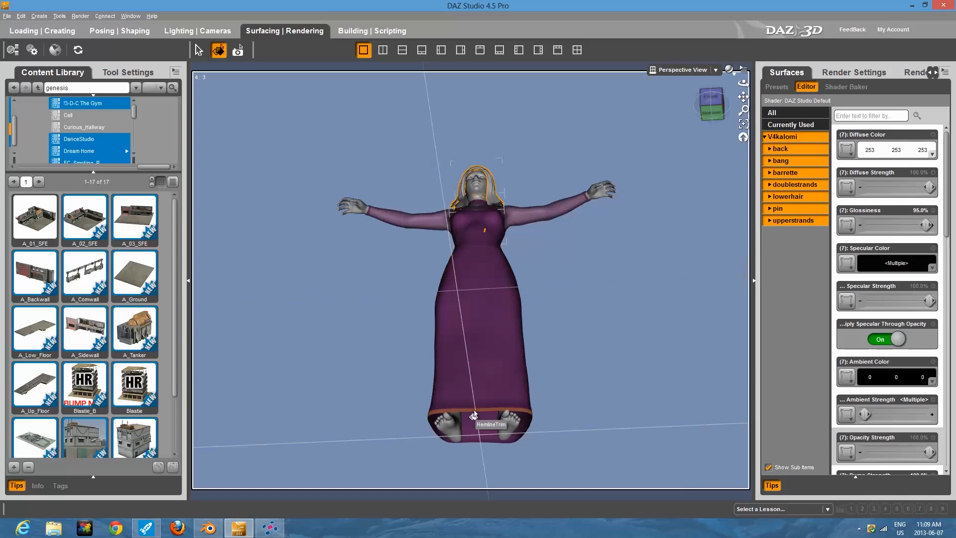
pyautogui.moveTo(472, 409)
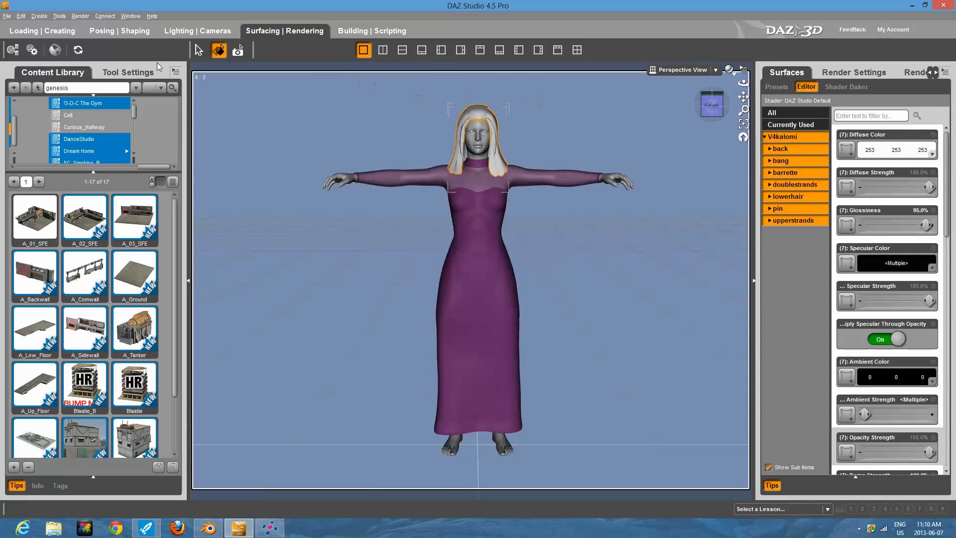
pyautogui.click(120, 31)
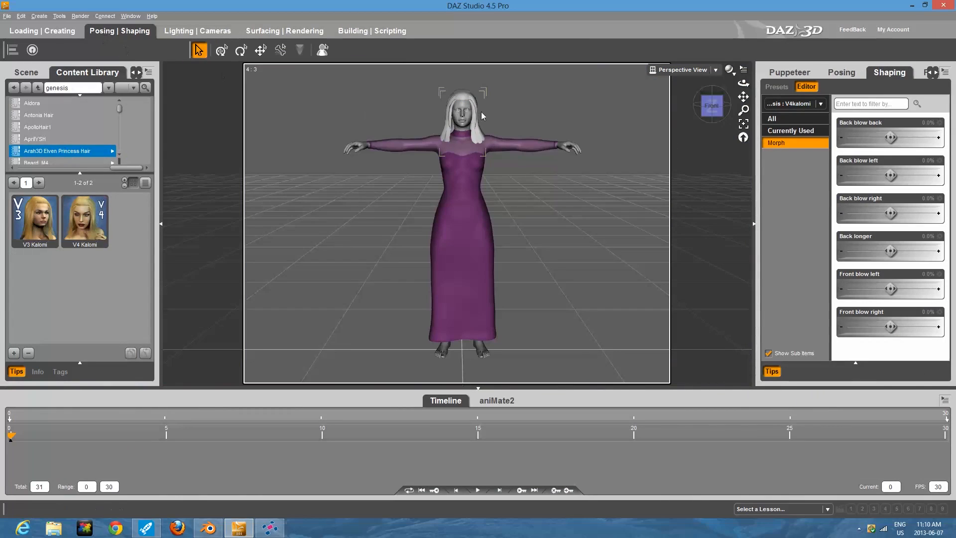
pyautogui.moveTo(466, 99)
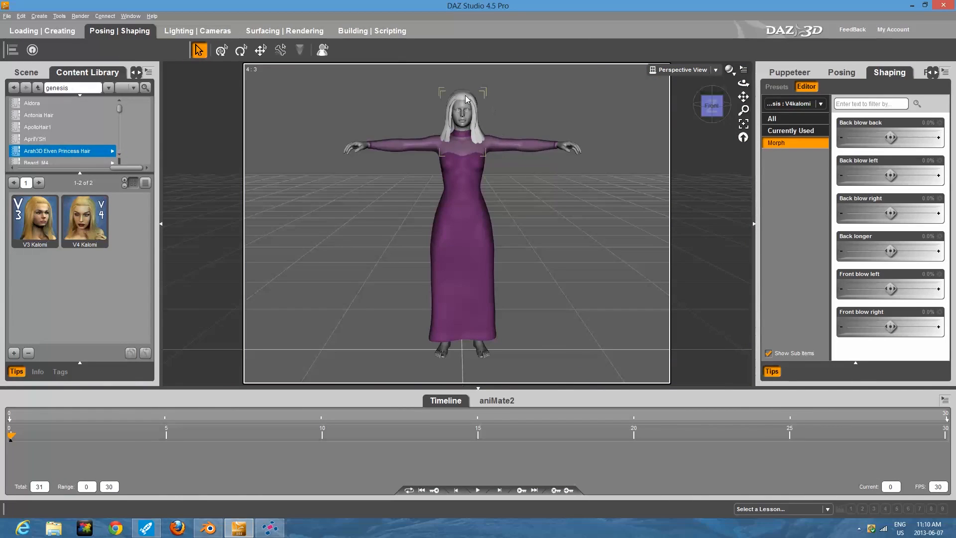
# Step: Change the V4kalomi hair's parent to the Genesis Head and accept
pyautogui.rightClick(466, 97)
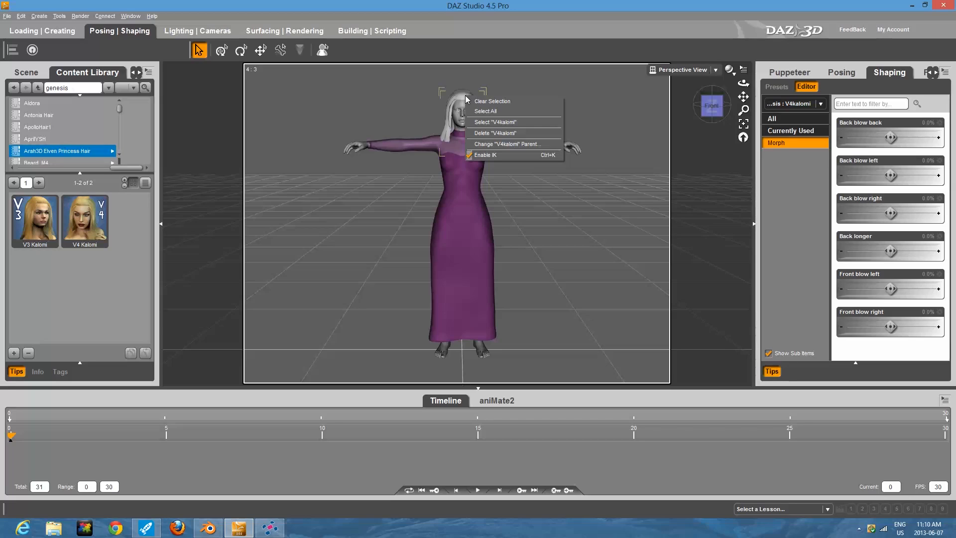
pyautogui.moveTo(507, 144)
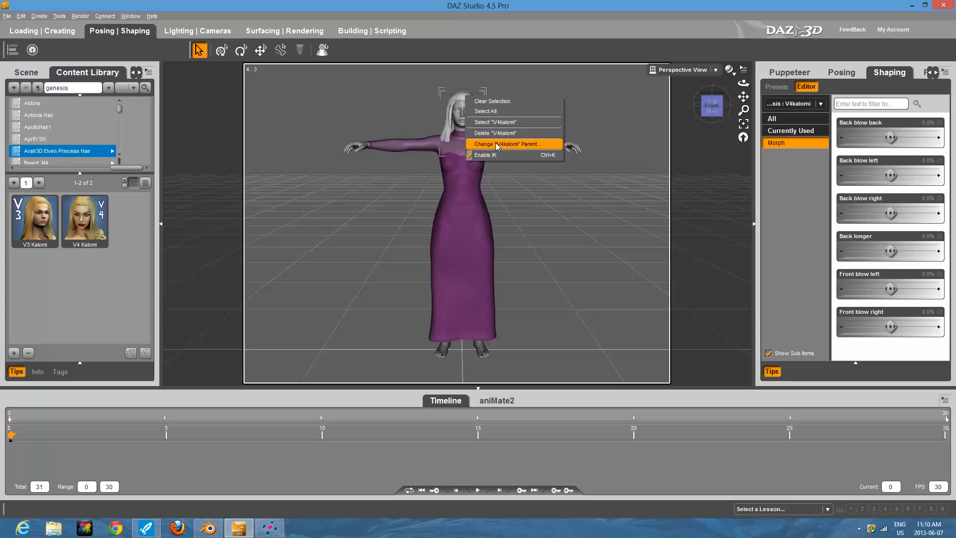
pyautogui.click(509, 143)
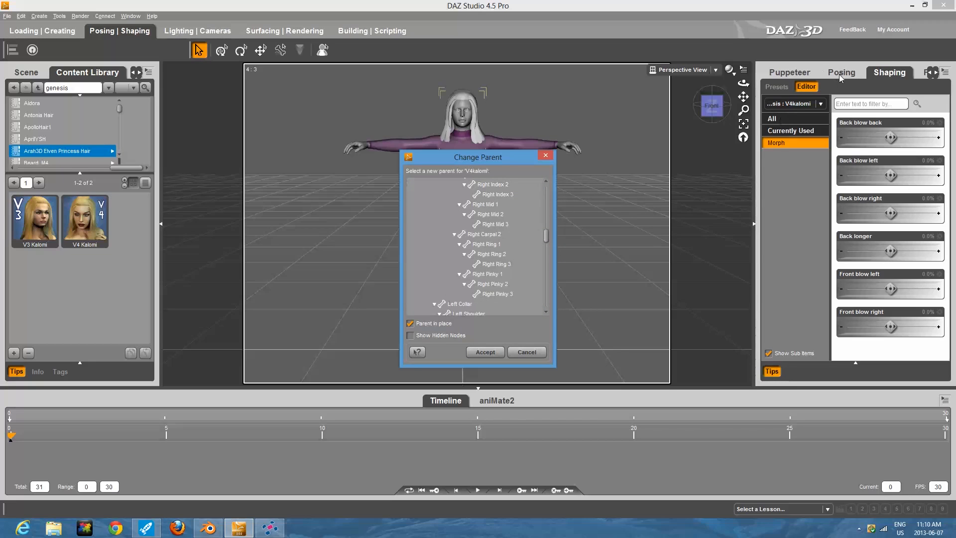
pyautogui.scroll(-3)
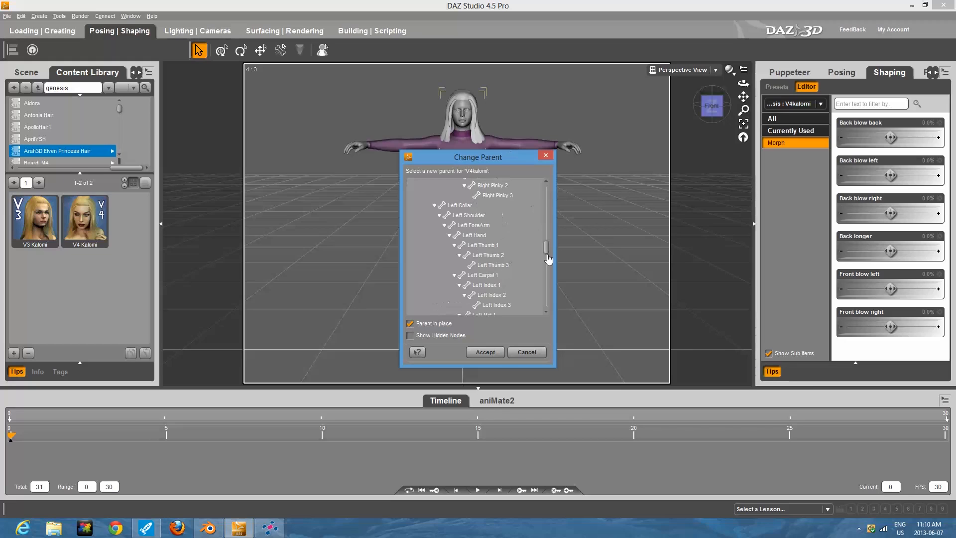
pyautogui.scroll(-3)
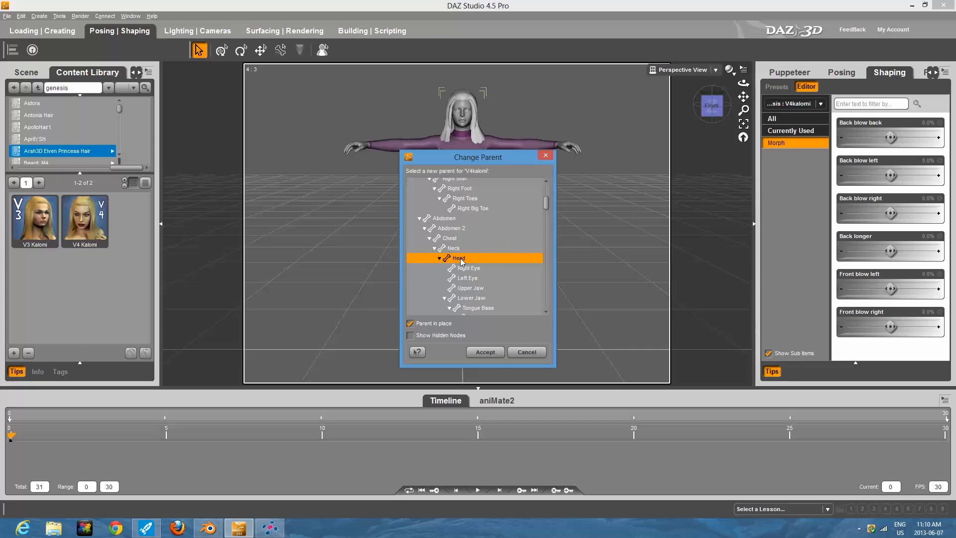
pyautogui.click(484, 351)
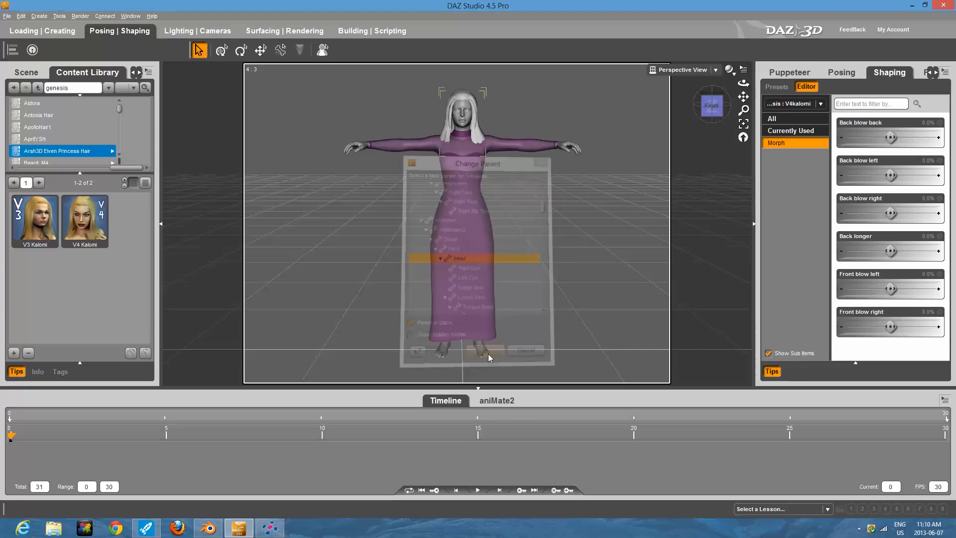
pyautogui.click(485, 351)
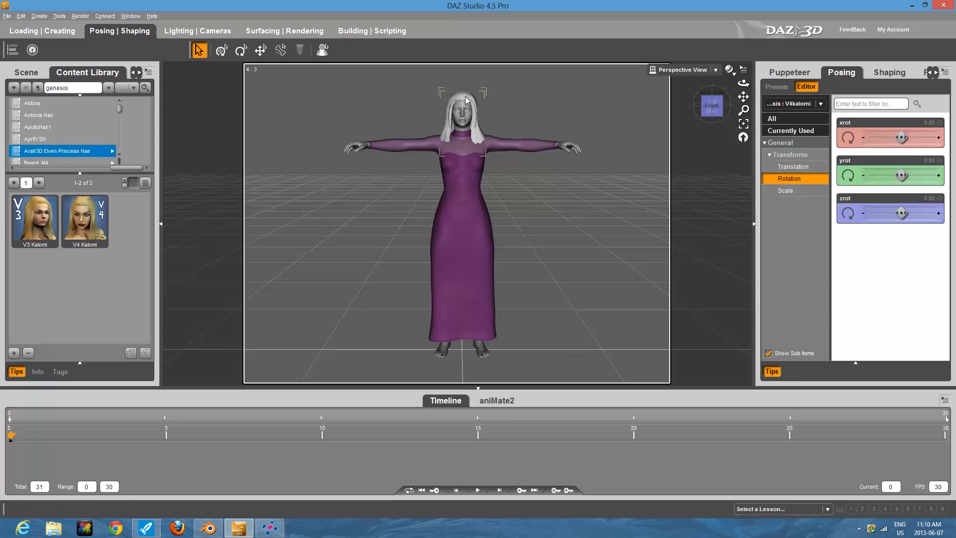
# Step: Raise the hair on the head by setting its ytran translation to 0.12
pyautogui.click(793, 166)
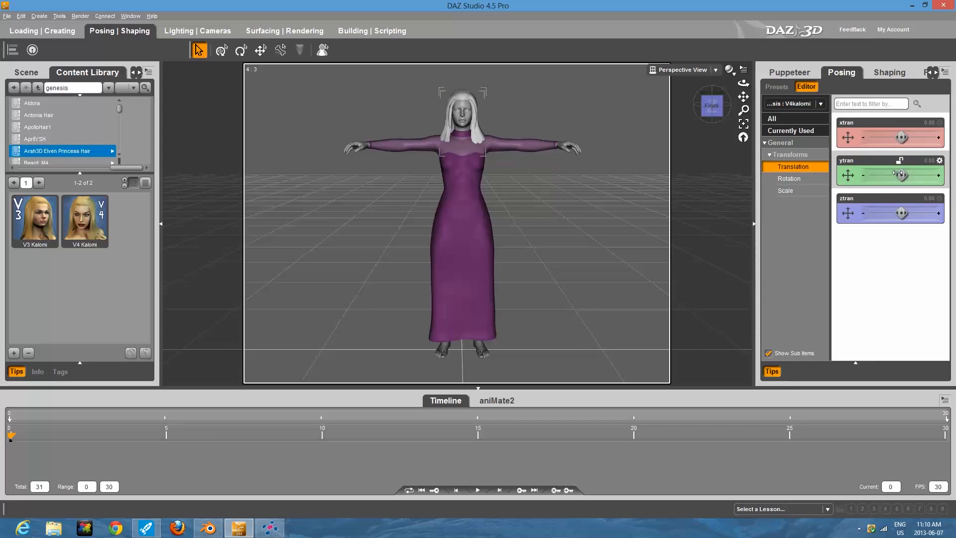
pyautogui.moveTo(890, 175); pyautogui.dragTo(908, 176)
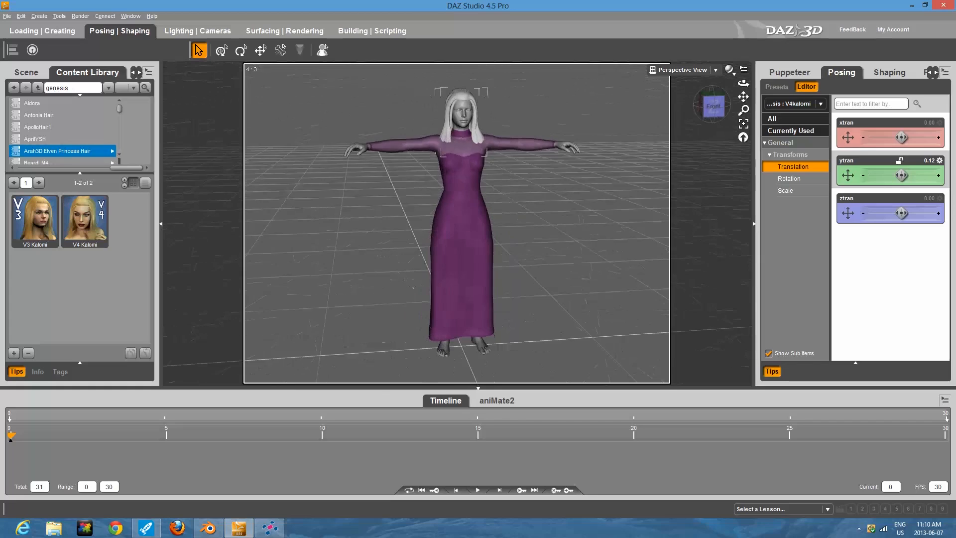
# Step: Select the whole Genesis figure and apply the Female Fashion 01 pose from BasicFemale poses
pyautogui.rightClick(459, 188)
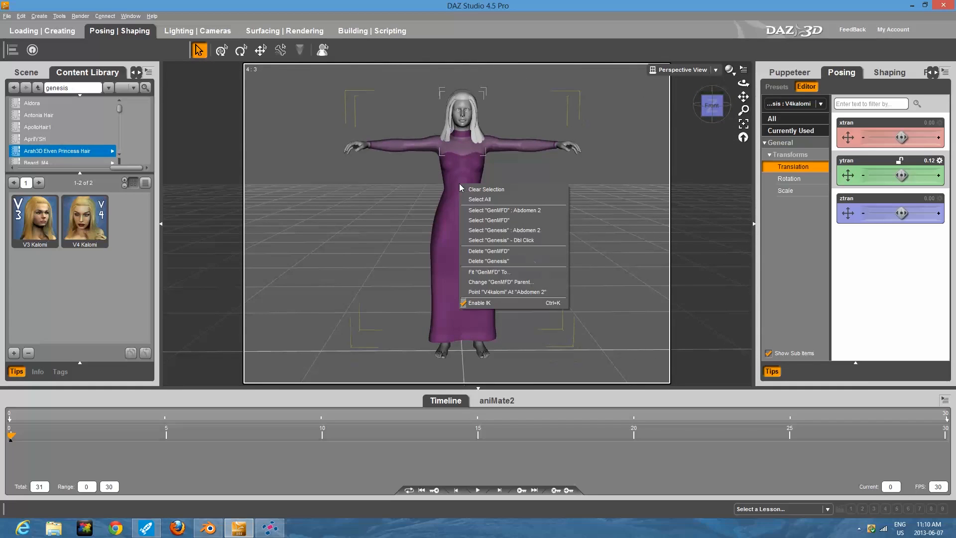
pyautogui.moveTo(500, 240)
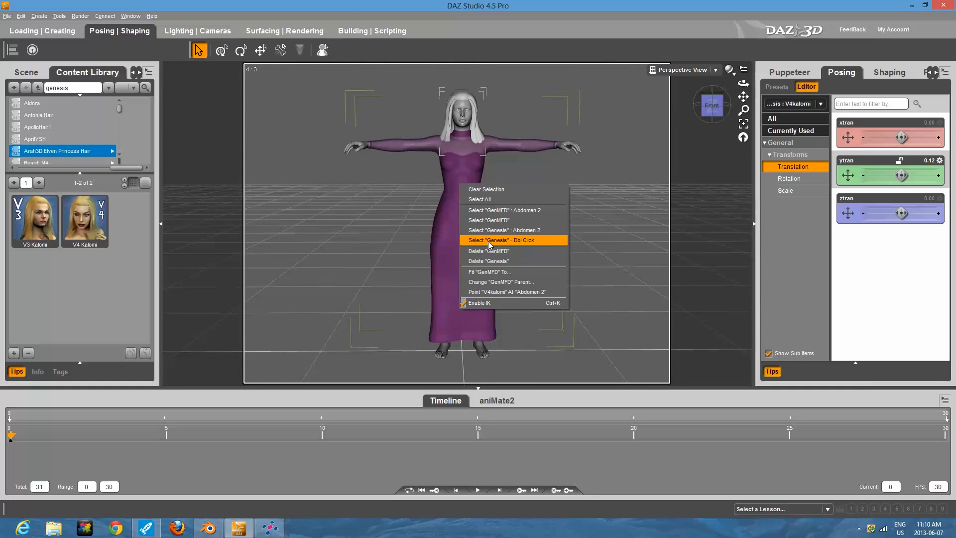
pyautogui.click(498, 240)
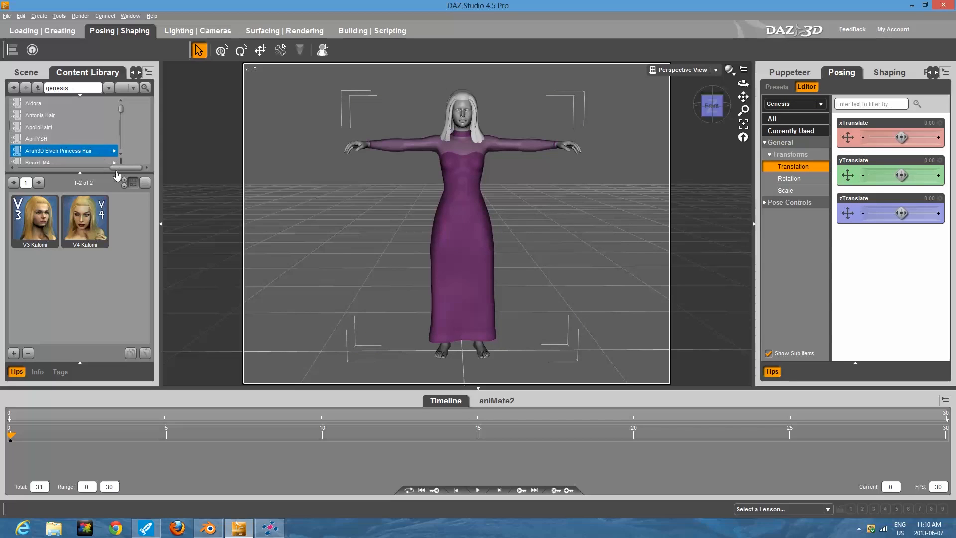
pyautogui.rightClick(59, 151)
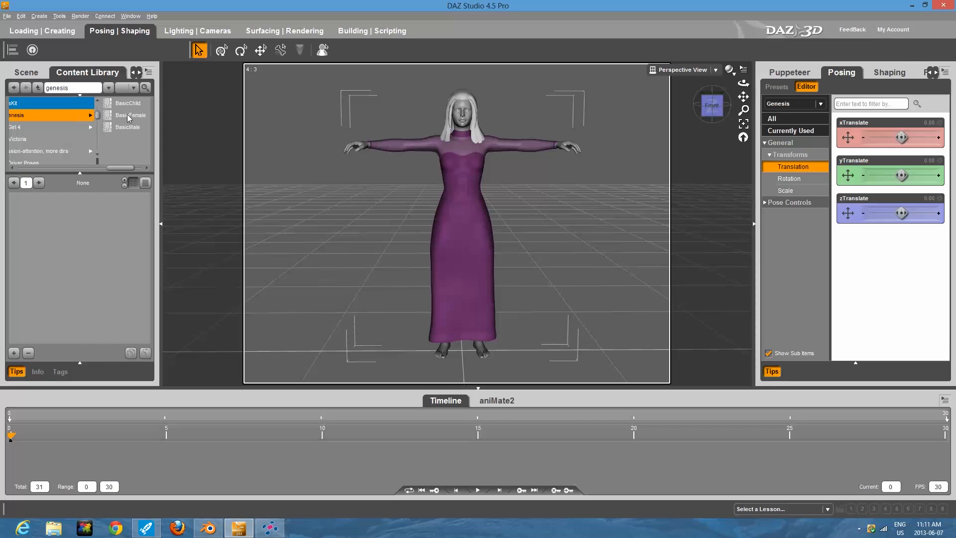
pyautogui.click(129, 115)
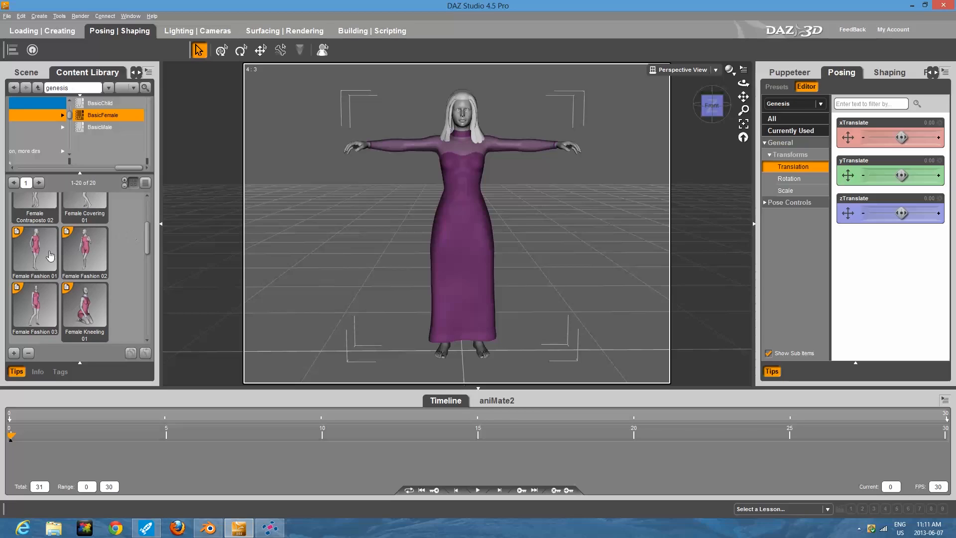
pyautogui.moveTo(34, 247)
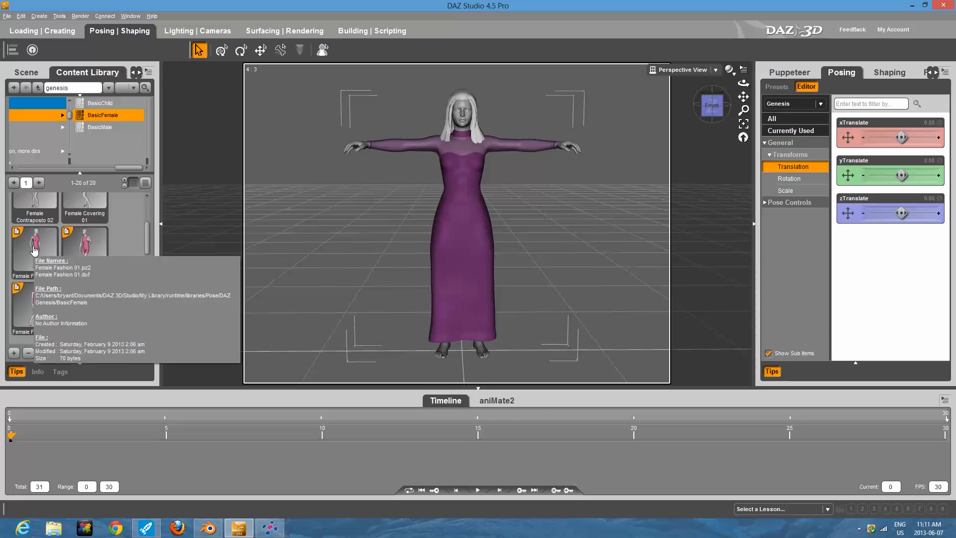
pyautogui.doubleClick(34, 238)
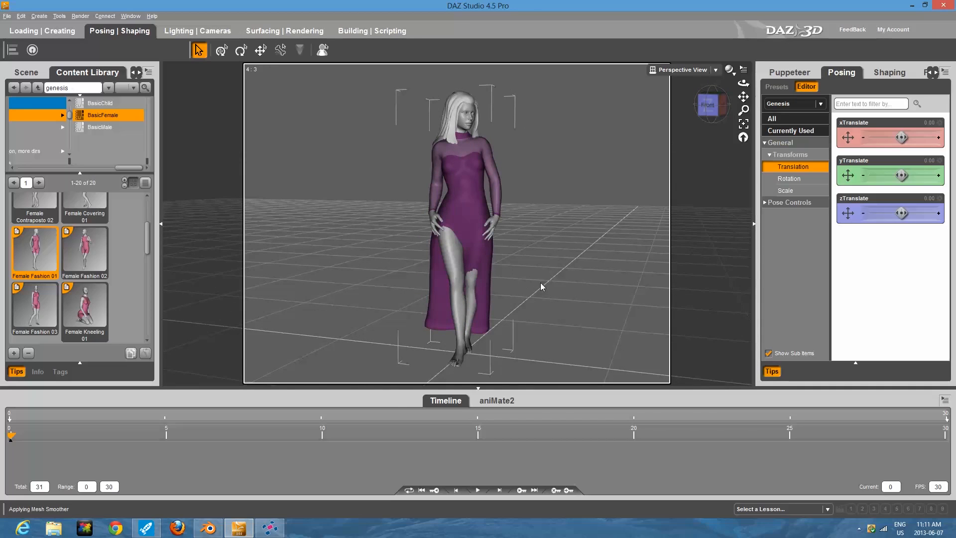
pyautogui.moveTo(545, 287)
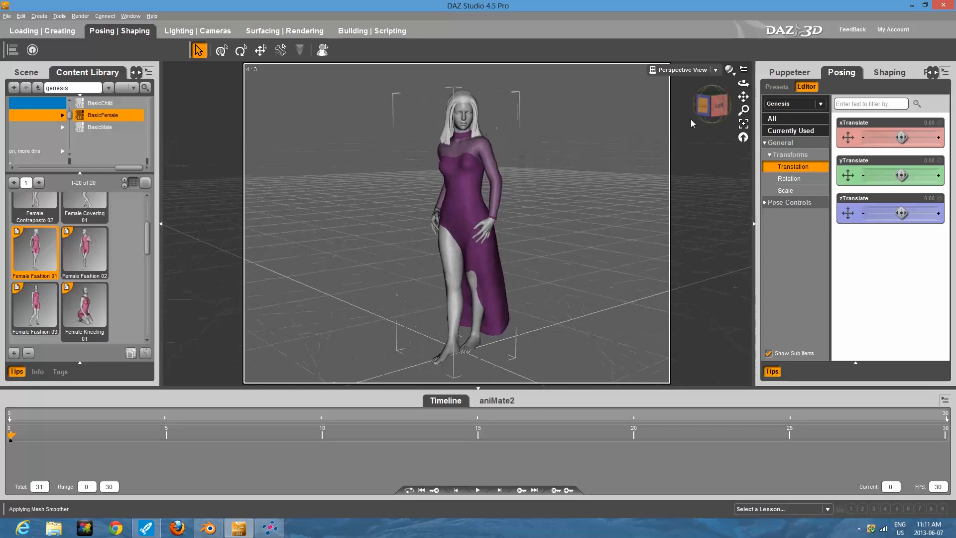
# Step: Select the GenMFD dress and set its DressShorter parameter to 100%
pyautogui.rightClick(463, 215)
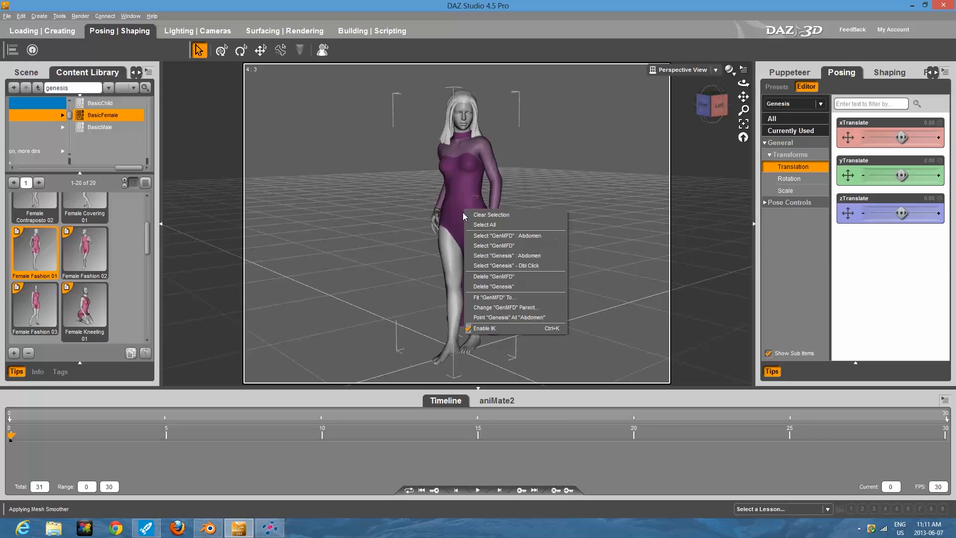
pyautogui.moveTo(495, 245)
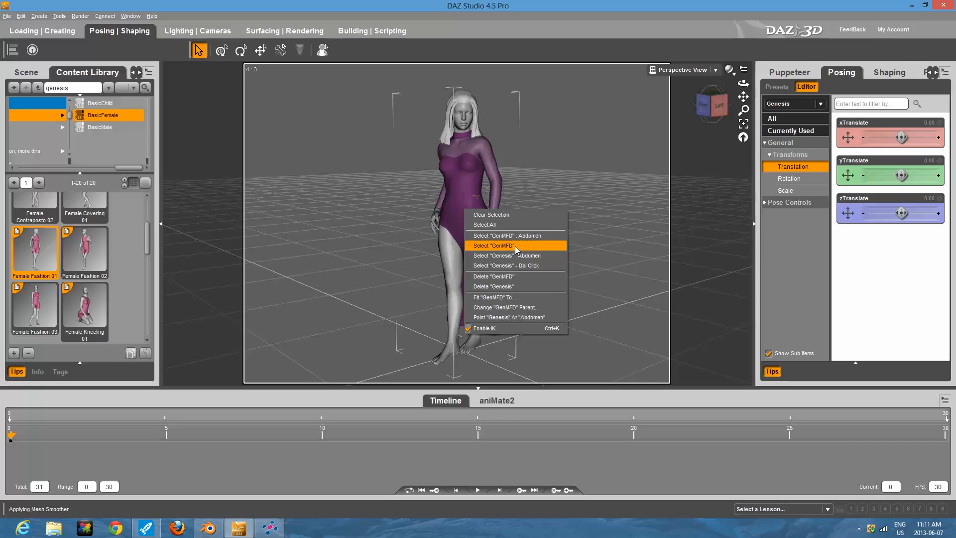
pyautogui.moveTo(517, 248)
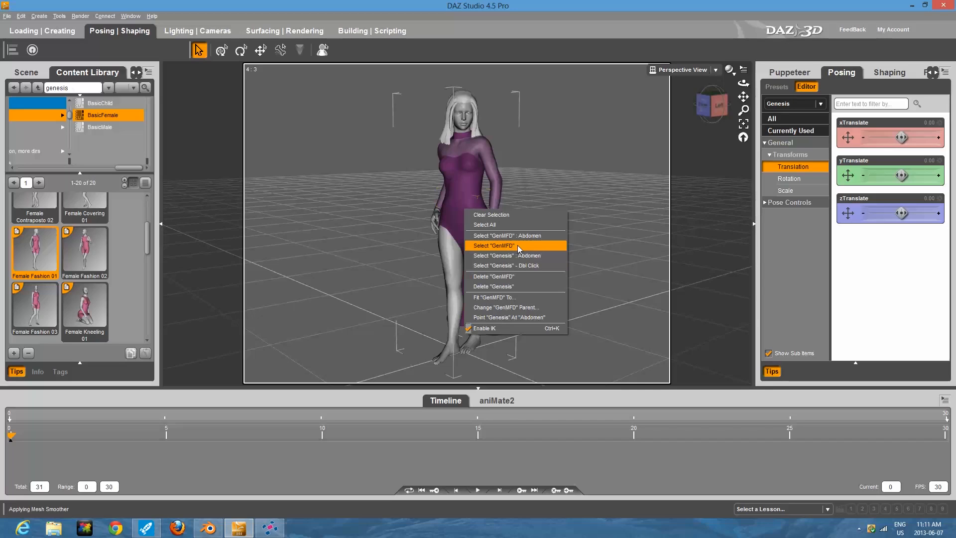
pyautogui.click(494, 246)
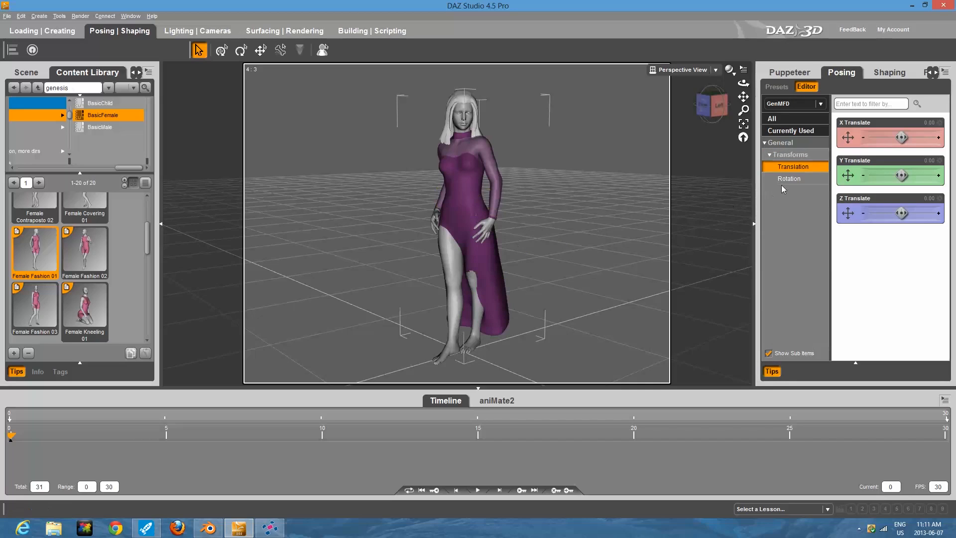
pyautogui.click(888, 72)
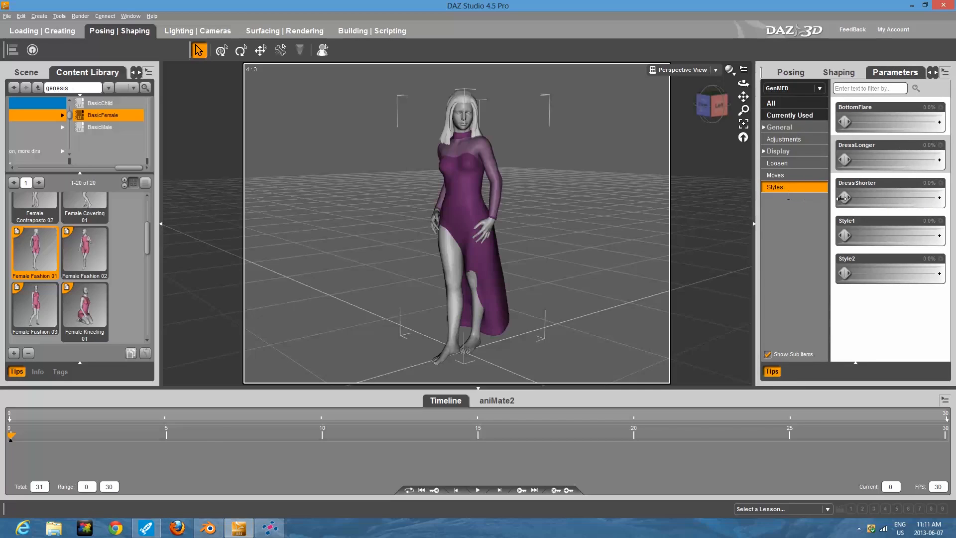
pyautogui.moveTo(844, 198); pyautogui.dragTo(938, 197)
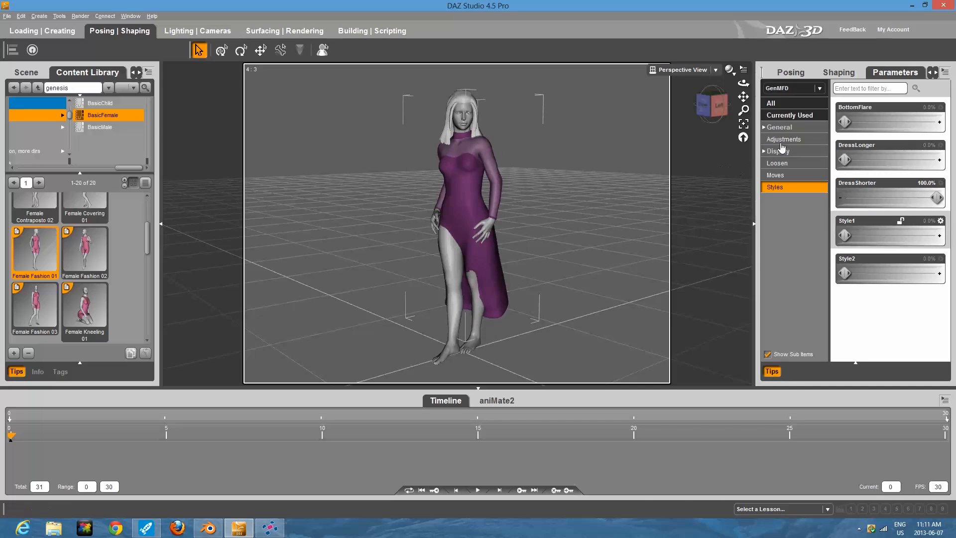
# Step: In the dress Moves options, lift the lower right hem and ease it back slightly
pyautogui.click(776, 163)
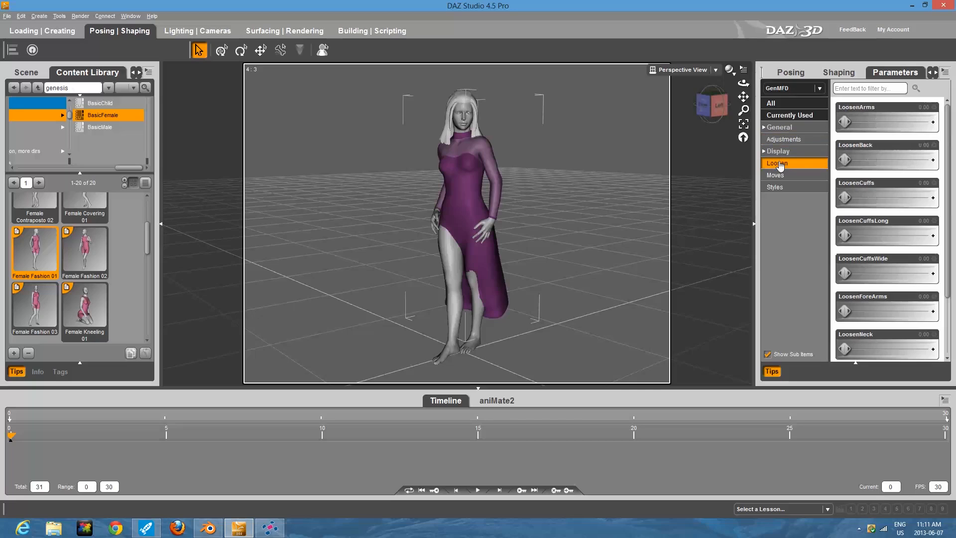
pyautogui.click(775, 175)
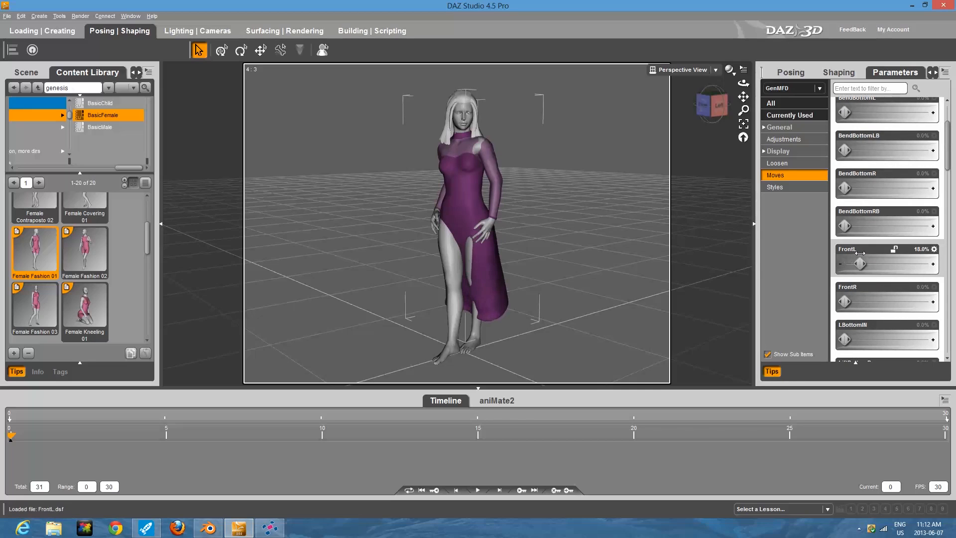
pyautogui.moveTo(861, 263); pyautogui.dragTo(872, 263)
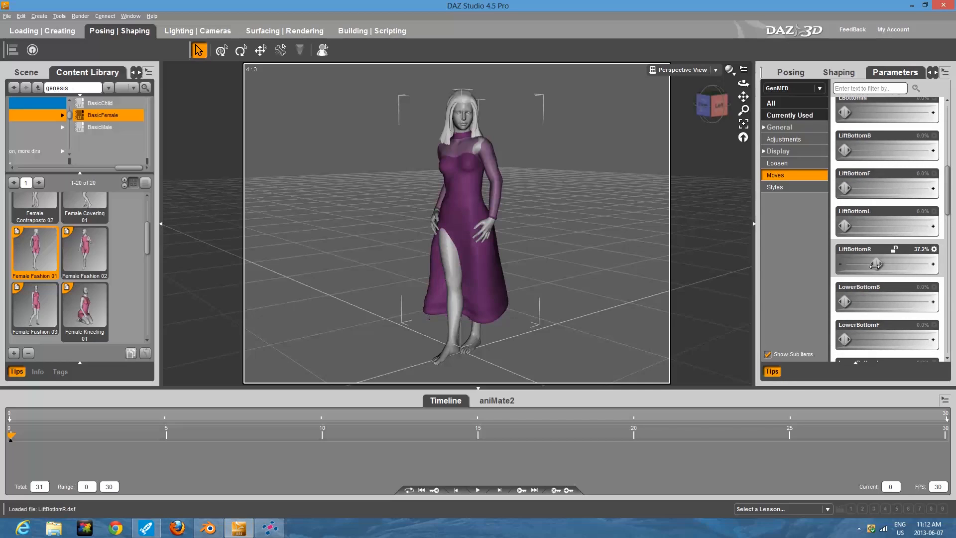
pyautogui.moveTo(874, 264); pyautogui.dragTo(856, 264)
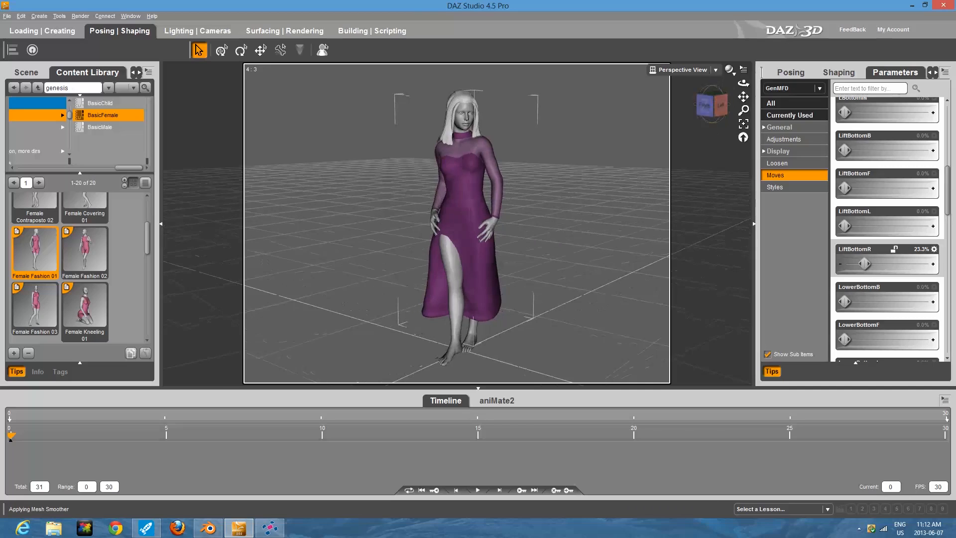
# Step: Select the RightDress bone and set Bend to about -20 and Side-Side to about 11
pyautogui.rightClick(439, 252)
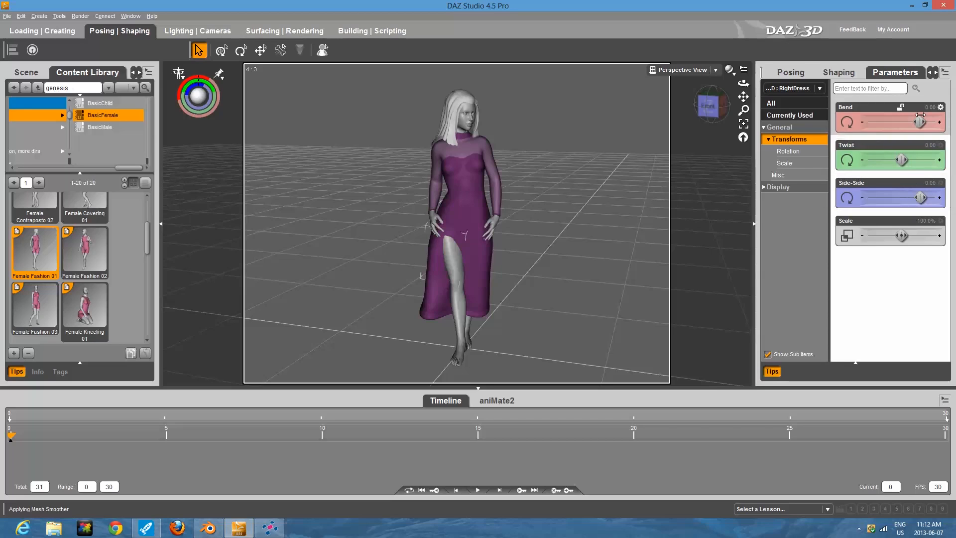
pyautogui.moveTo(908, 125); pyautogui.dragTo(908, 124)
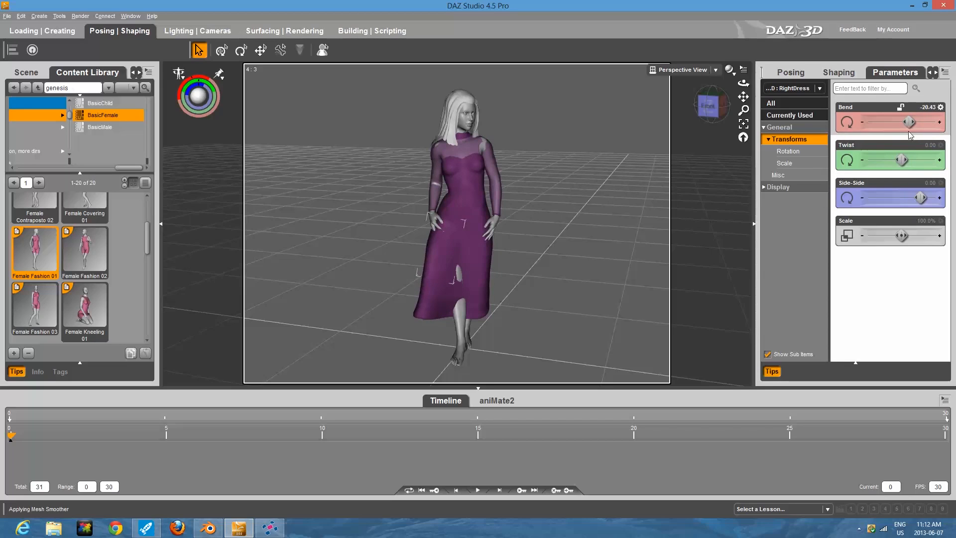
pyautogui.moveTo(901, 196); pyautogui.dragTo(928, 196)
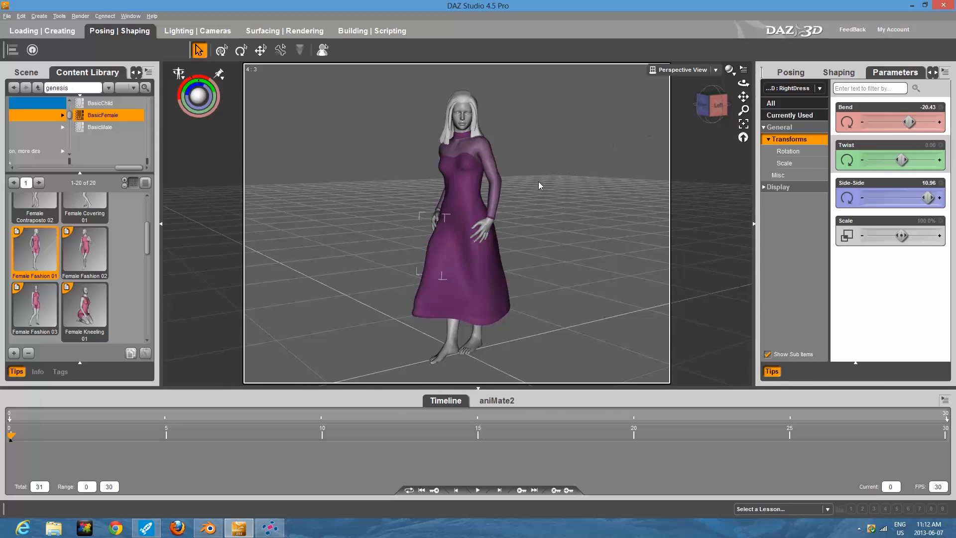
pyautogui.moveTo(109, 58)
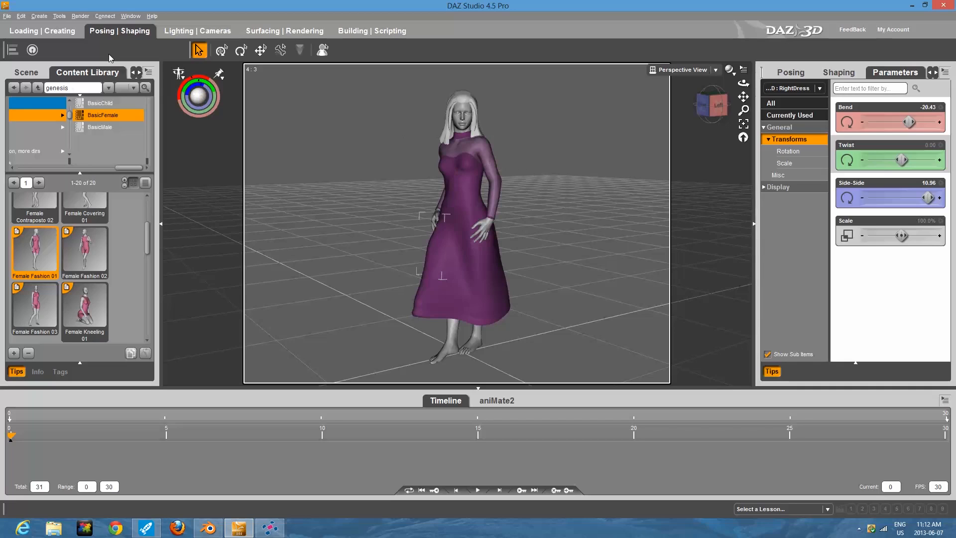
pyautogui.moveTo(66, 61)
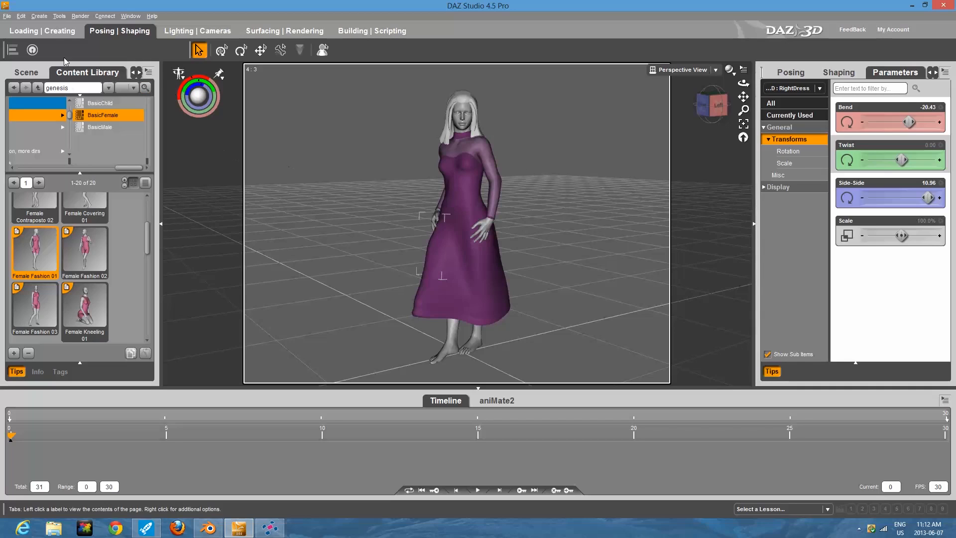
# Step: Export the scene to the desktop as 'Girl' in Wavefront Object (*.obj) format
pyautogui.click(7, 16)
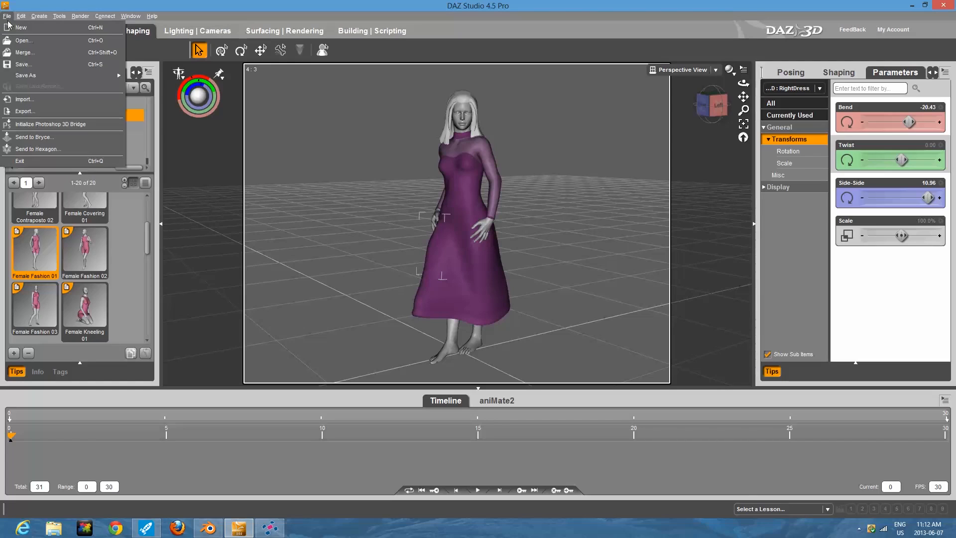
pyautogui.click(25, 110)
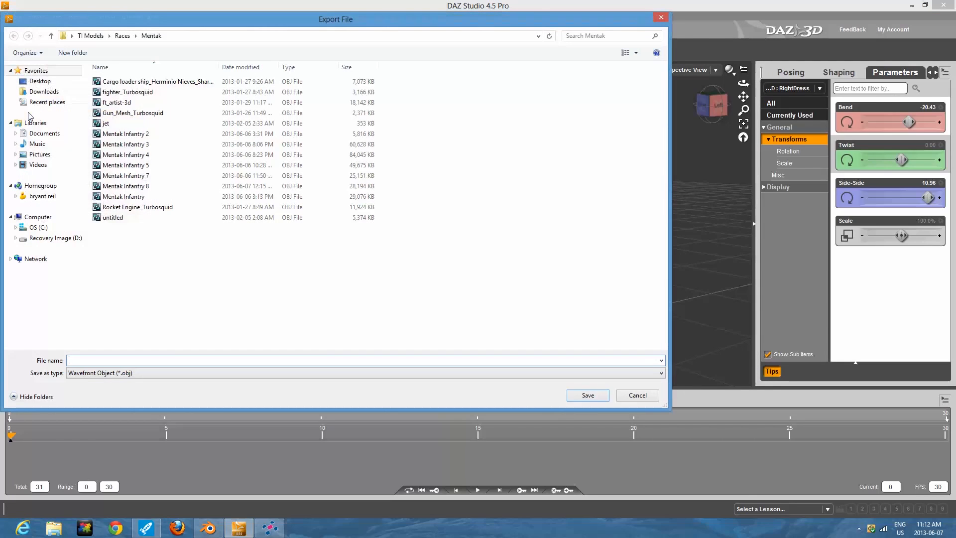
pyautogui.click(40, 80)
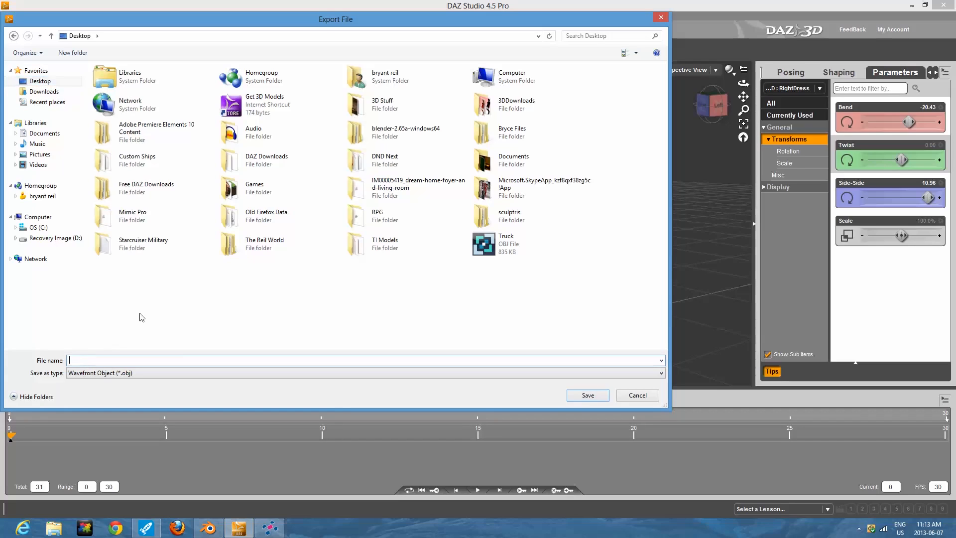
pyautogui.write('Girl')
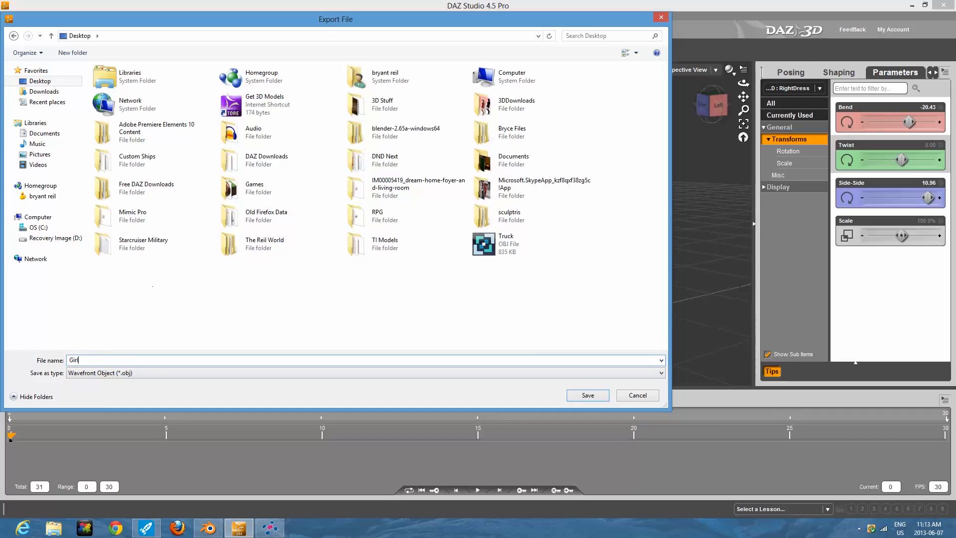
pyautogui.click(364, 373)
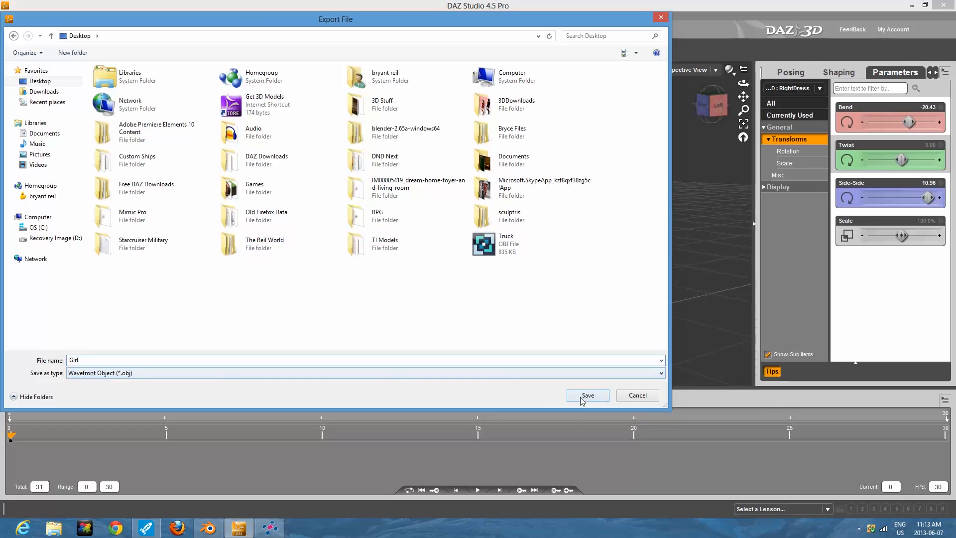
pyautogui.click(585, 396)
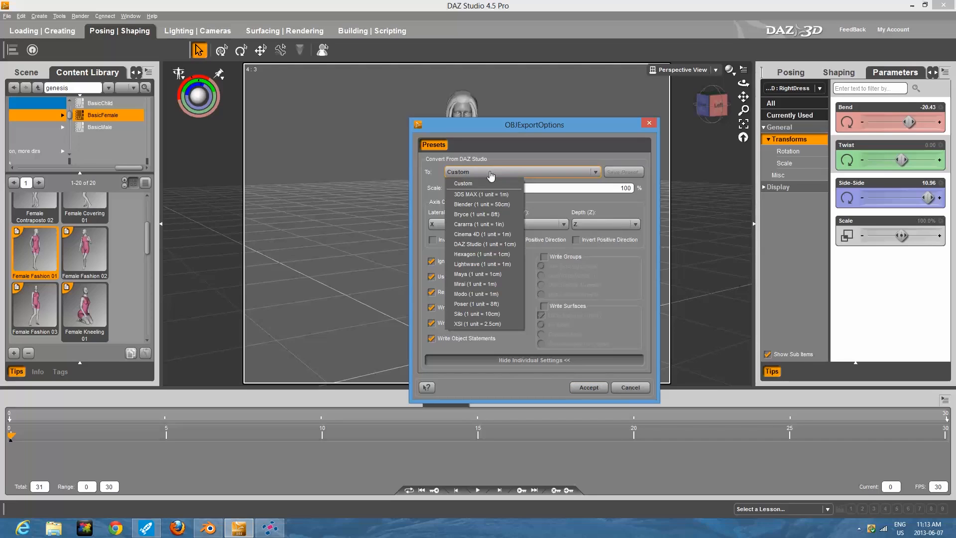
# Step: Accept the OBJ export options with the Custom preset at 100% scale to write the geometry
pyautogui.click(458, 172)
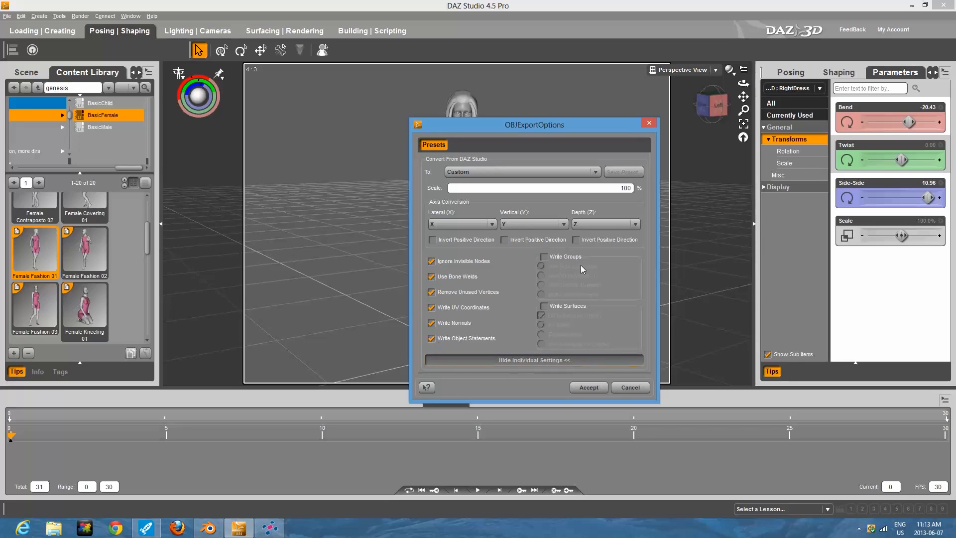
pyautogui.moveTo(416, 316)
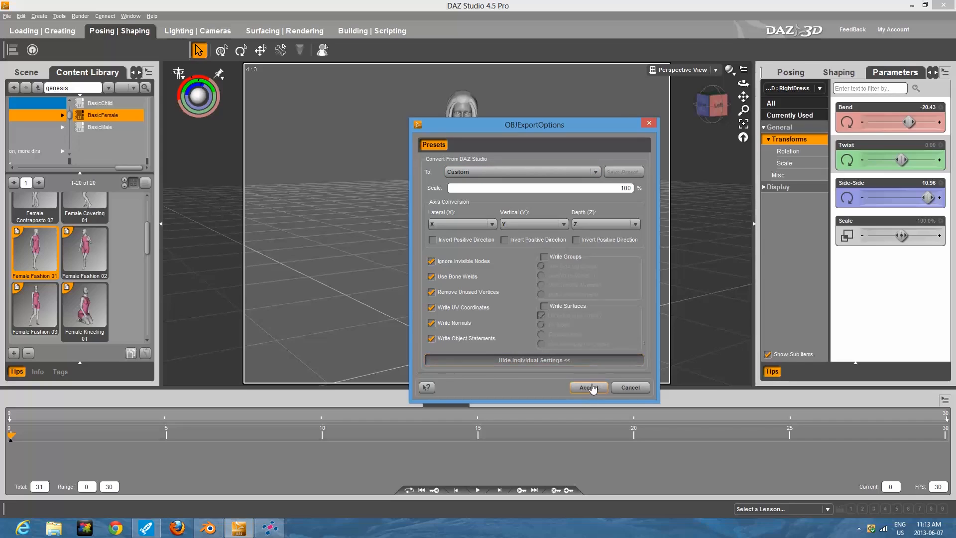
pyautogui.click(587, 388)
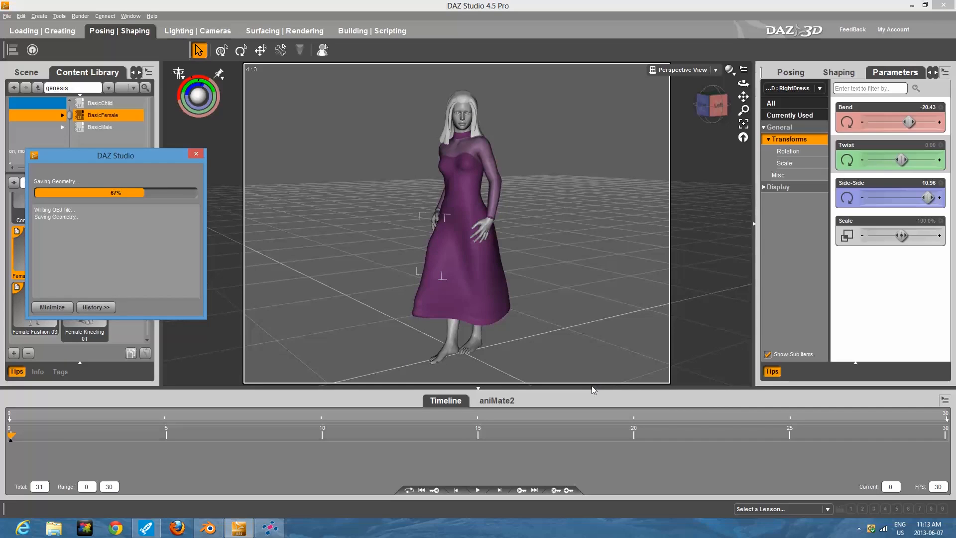